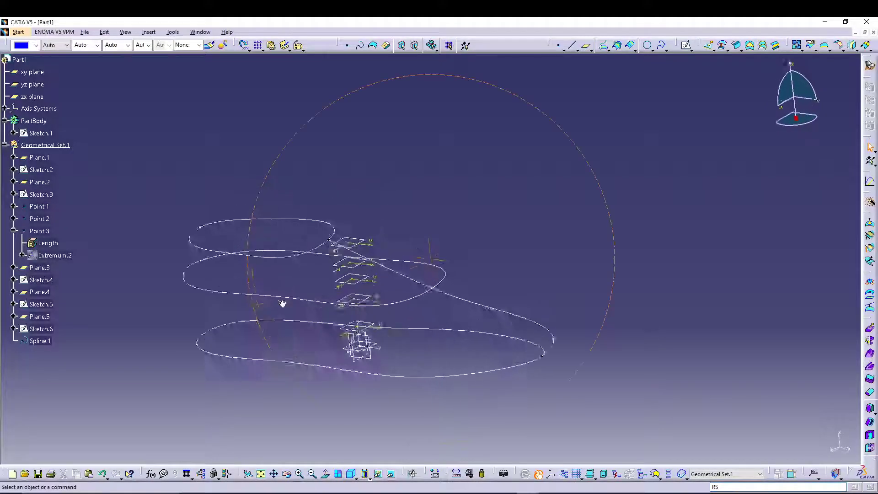
- Add Point.4–Point.6 at set lengths along the middle outline Sketch.3 and sole outline Sketch.1
{"action": "left_click_drag", "start_coordinate": [283, 303], "coordinate": [546, 330]}
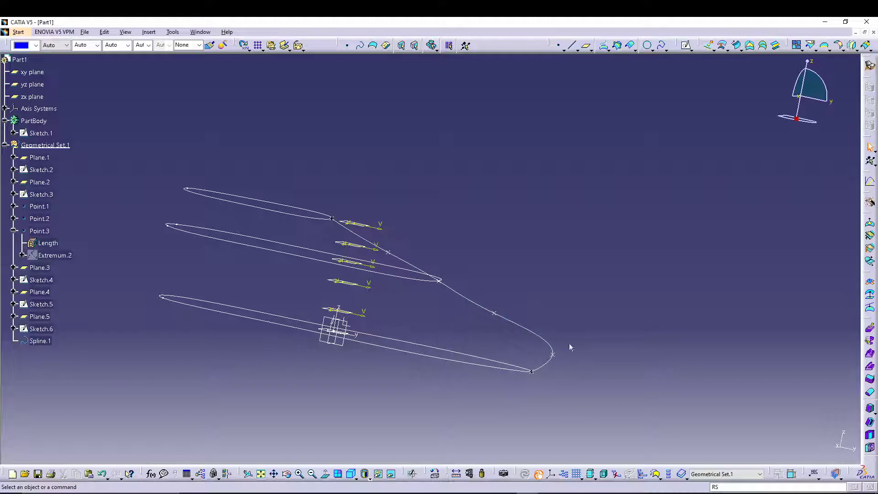
{"action": "mouse_move", "coordinate": [235, 193]}
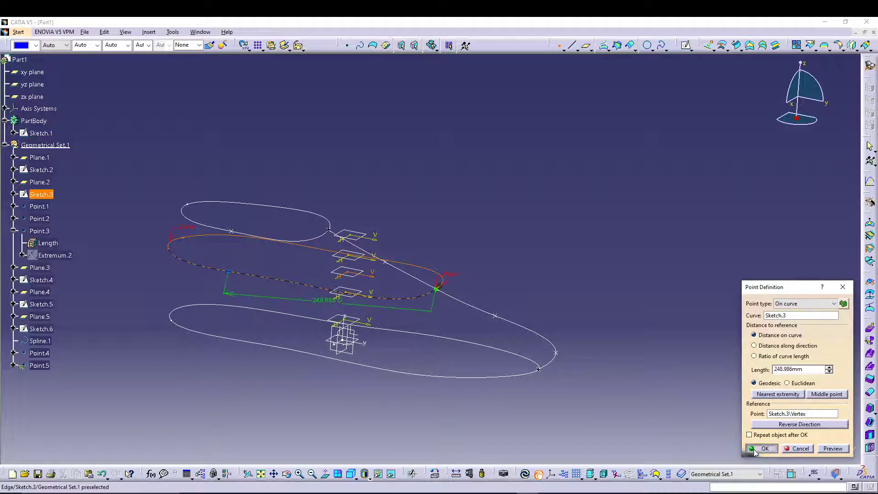
{"action": "left_click", "coordinate": [764, 448]}
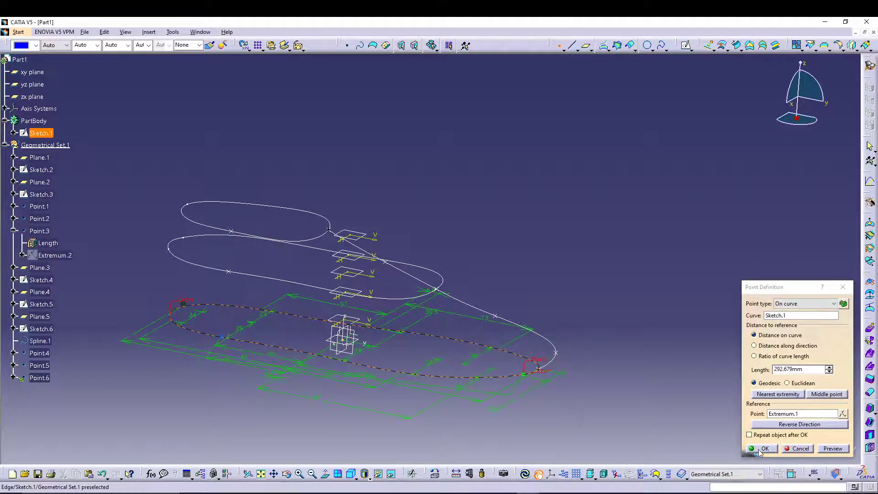
{"action": "left_click", "coordinate": [764, 448]}
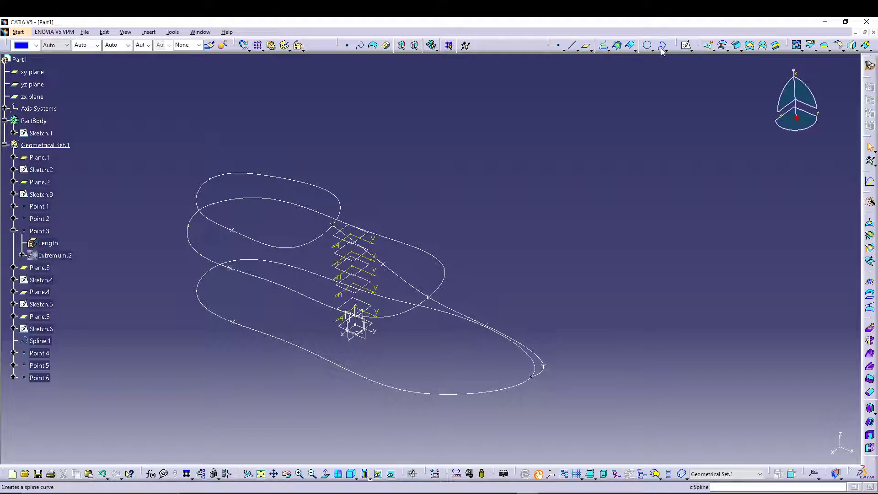
- Create Spline.2 through the heel points
{"action": "left_click", "coordinate": [662, 45]}
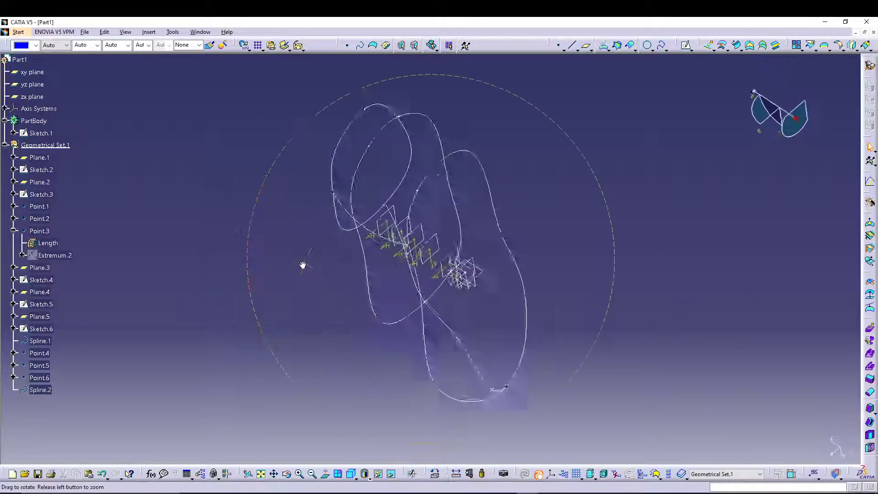
{"action": "left_click_drag", "start_coordinate": [303, 264], "coordinate": [499, 196]}
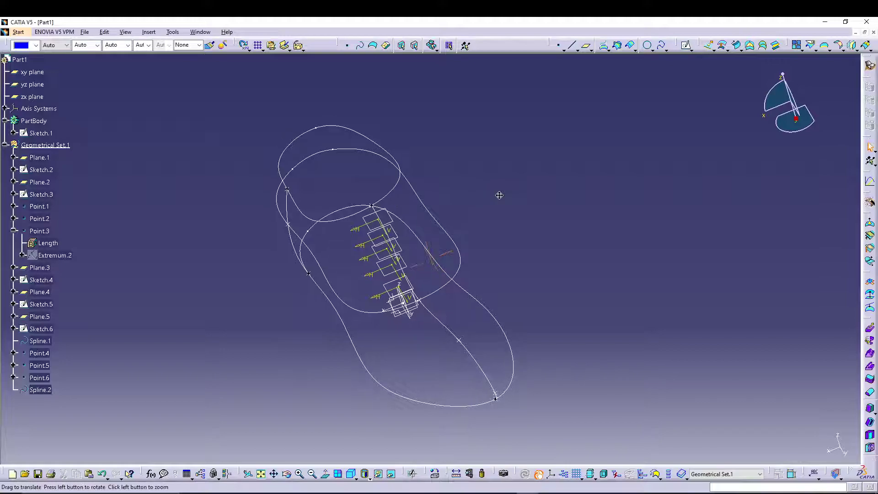
{"action": "left_click_drag", "start_coordinate": [499, 195], "coordinate": [587, 272]}
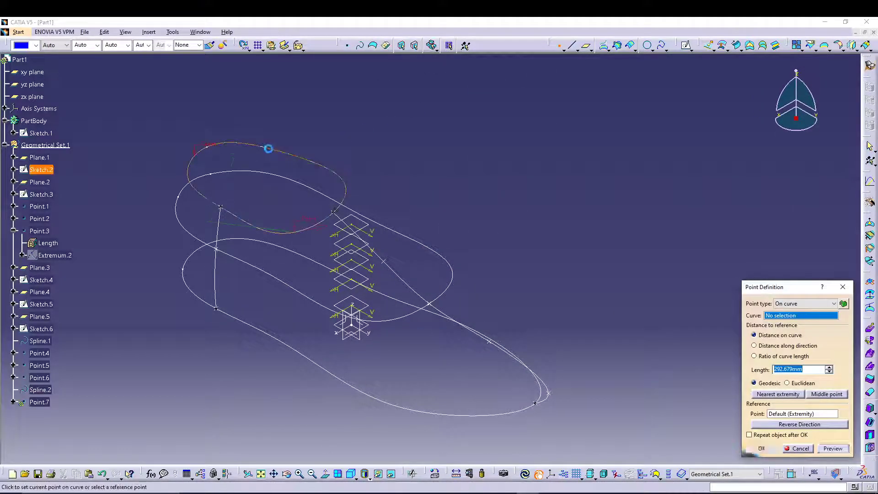
- Place points on the top outline Sketch.2 with Point (On curve)
{"action": "left_click", "coordinate": [268, 149]}
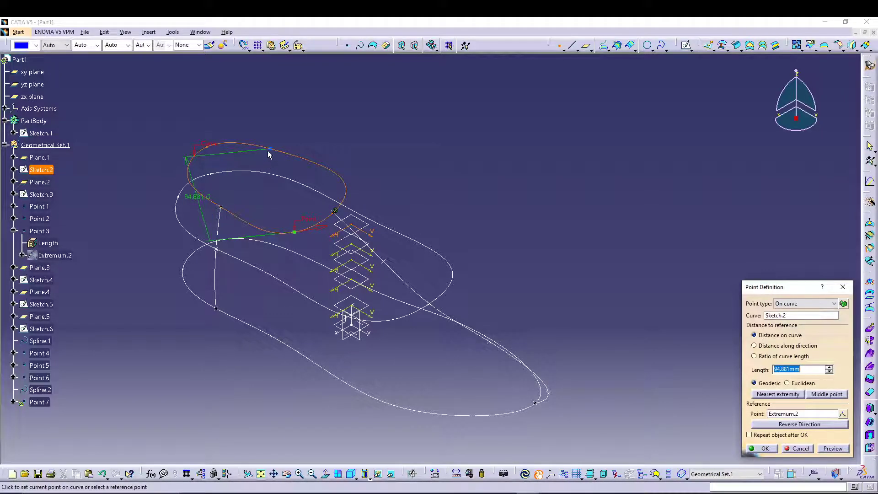
{"action": "left_click_drag", "start_coordinate": [270, 150], "coordinate": [260, 152]}
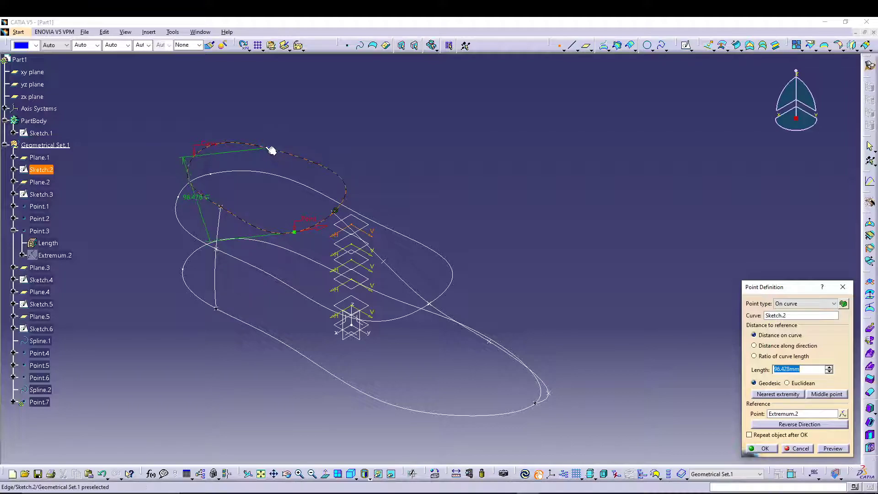
{"action": "left_click_drag", "start_coordinate": [272, 150], "coordinate": [269, 149]}
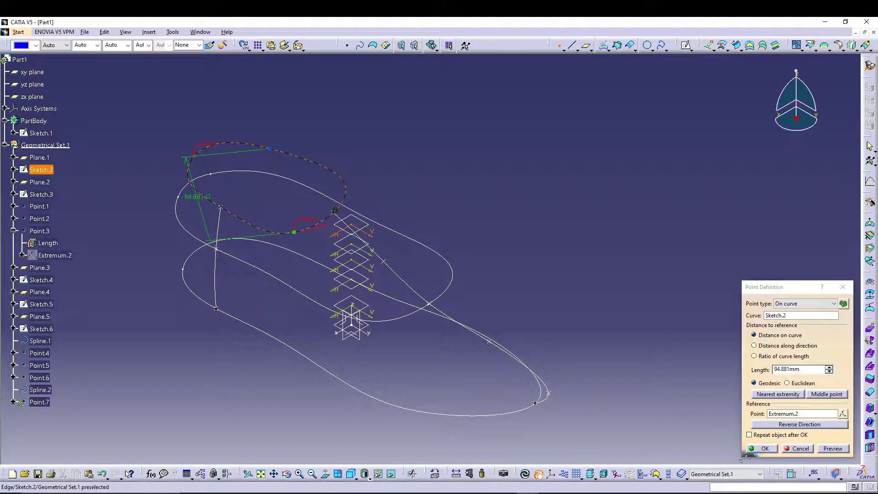
{"action": "left_click", "coordinate": [764, 448]}
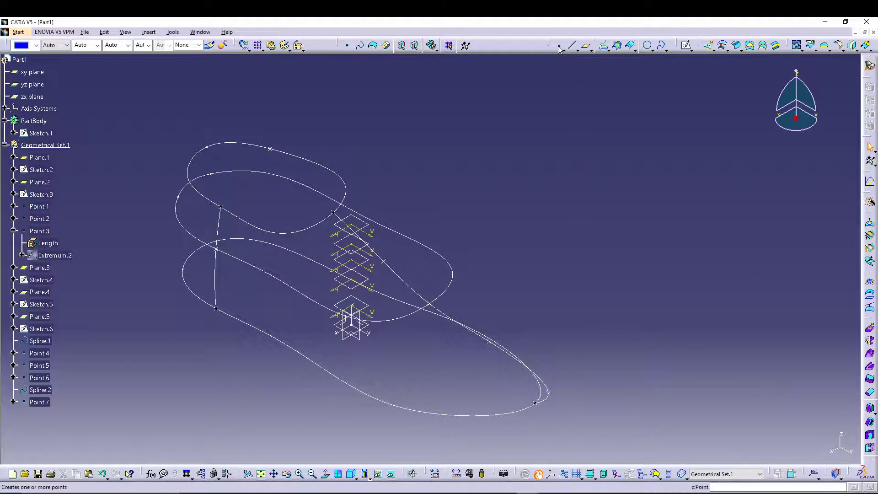
{"action": "left_click", "coordinate": [275, 178]}
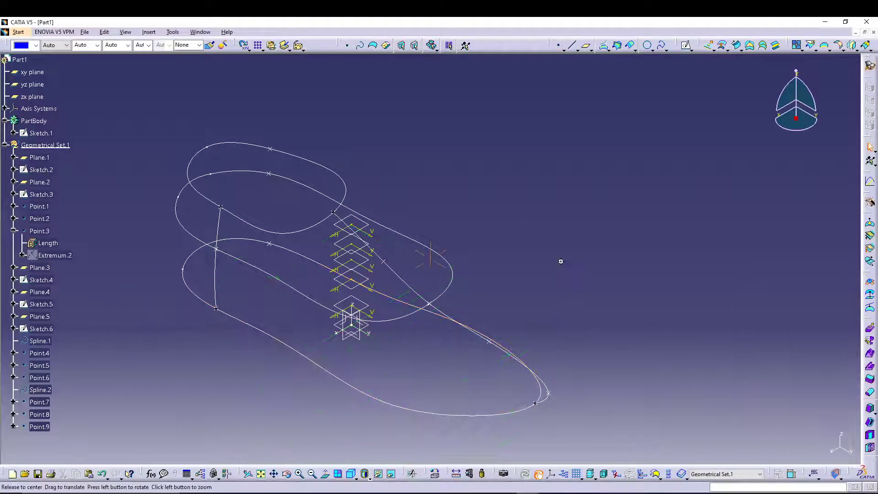
- Add Point.10 on Sketch.2 and Point.11 on Sketch.1, then build Spline.3 through three points
{"action": "left_click_drag", "start_coordinate": [561, 261], "coordinate": [635, 65]}
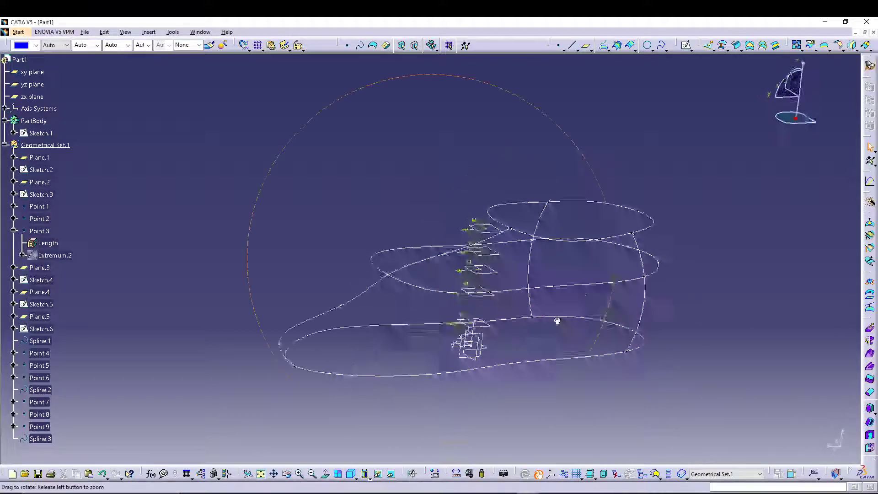
{"action": "left_click_drag", "start_coordinate": [557, 320], "coordinate": [415, 346]}
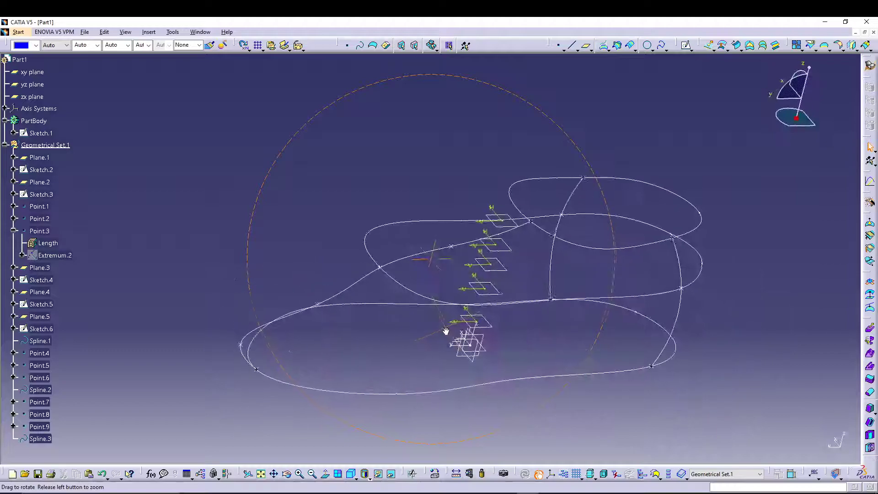
{"action": "left_click_drag", "start_coordinate": [445, 331], "coordinate": [571, 346]}
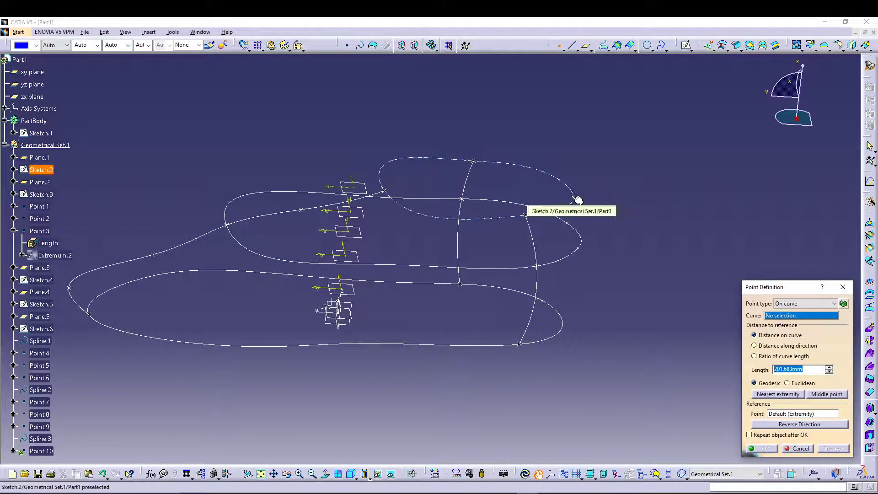
{"action": "left_click", "coordinate": [574, 197]}
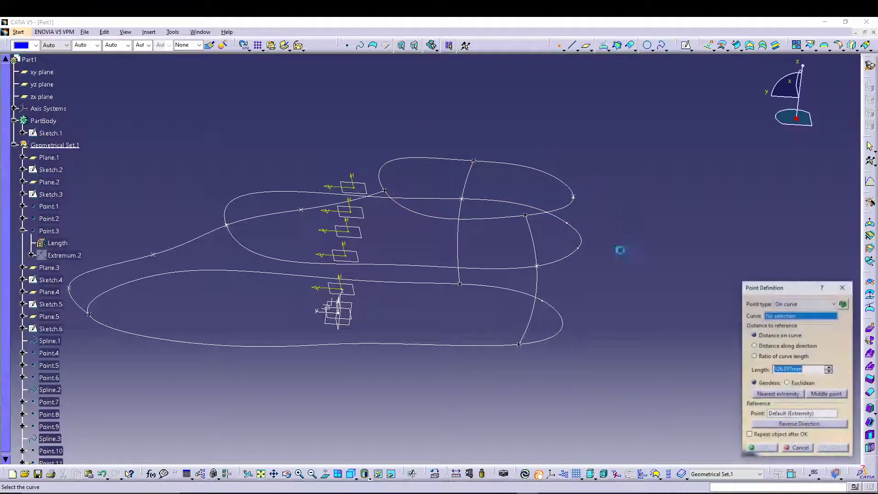
{"action": "mouse_move", "coordinate": [581, 251]}
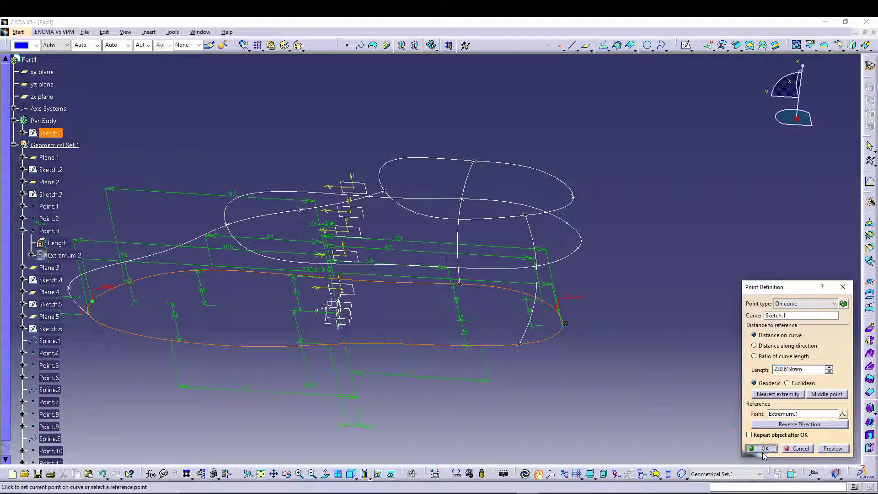
{"action": "left_click", "coordinate": [765, 449]}
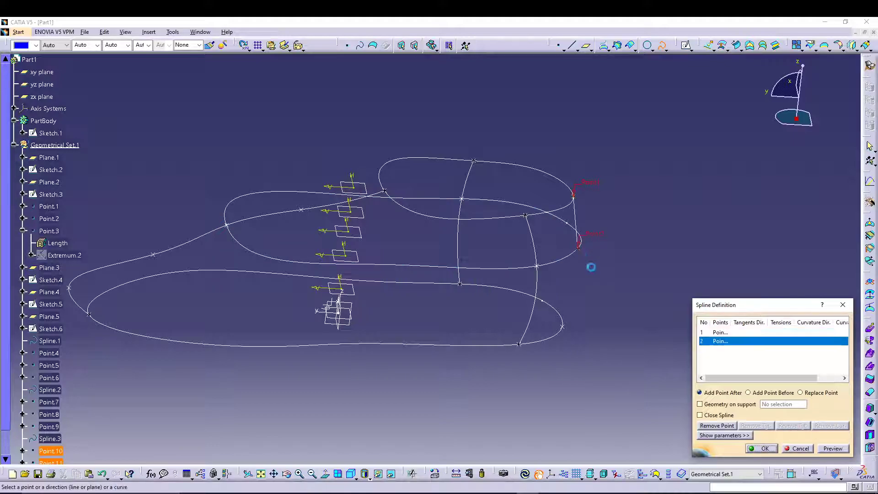
{"action": "left_click", "coordinate": [562, 324]}
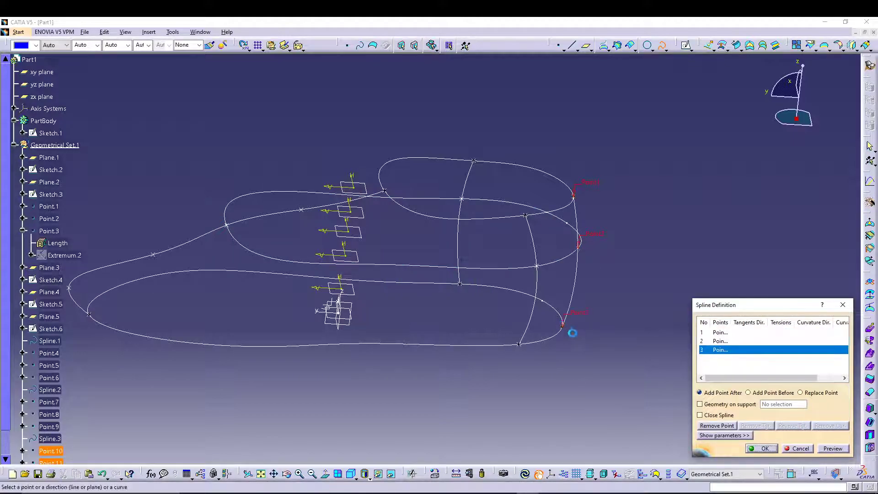
{"action": "left_click", "coordinate": [762, 449]}
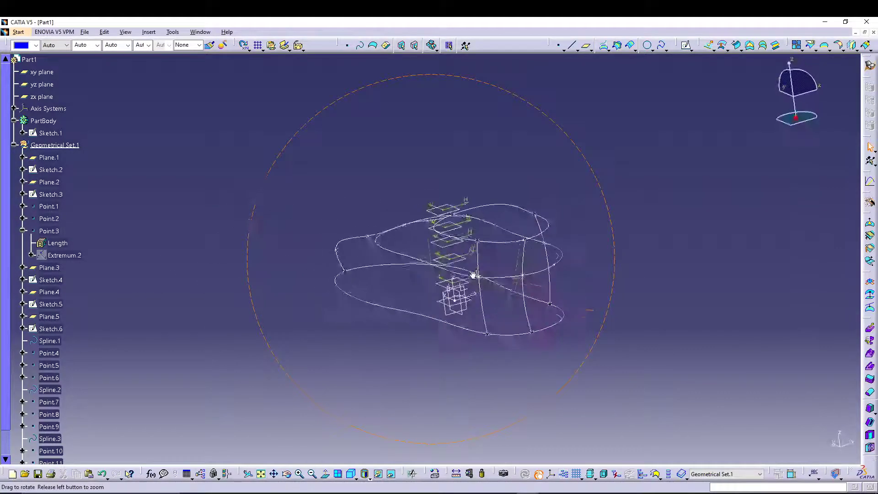
- Add a point on the sole outline Sketch.1 near the heel
{"action": "left_click_drag", "start_coordinate": [474, 274], "coordinate": [431, 272]}
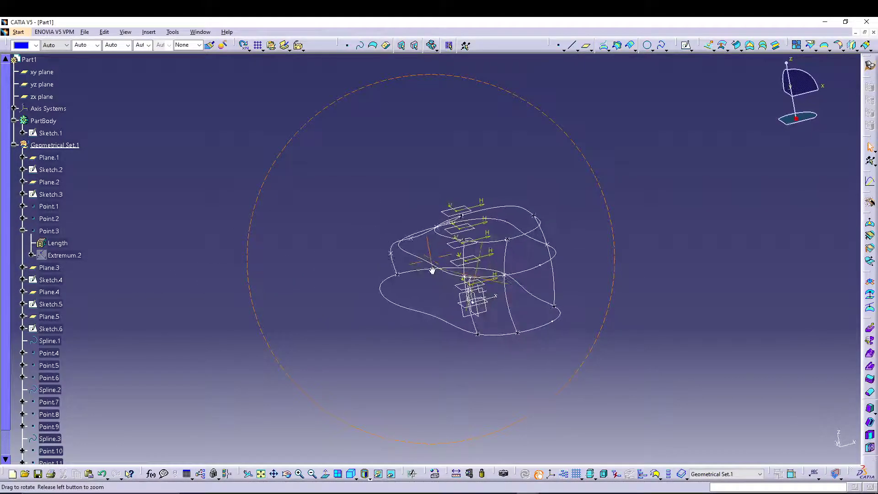
{"action": "left_click_drag", "start_coordinate": [432, 272], "coordinate": [565, 282]}
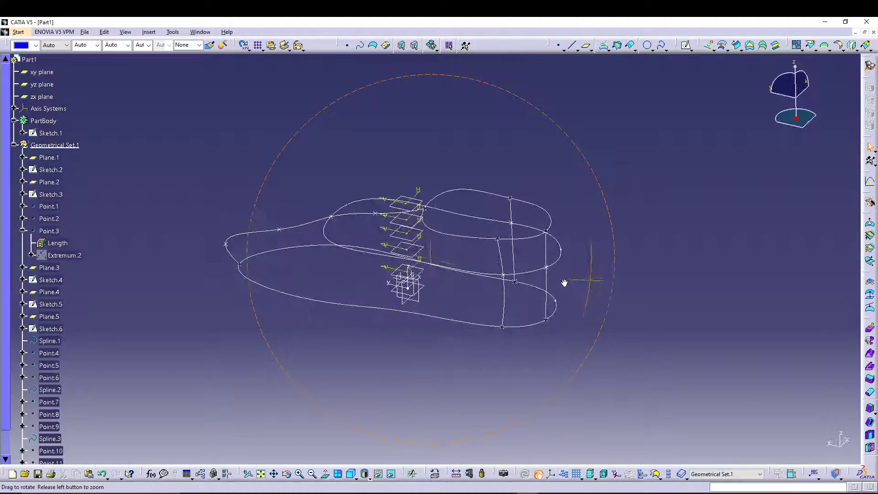
{"action": "left_click_drag", "start_coordinate": [565, 281], "coordinate": [368, 312]}
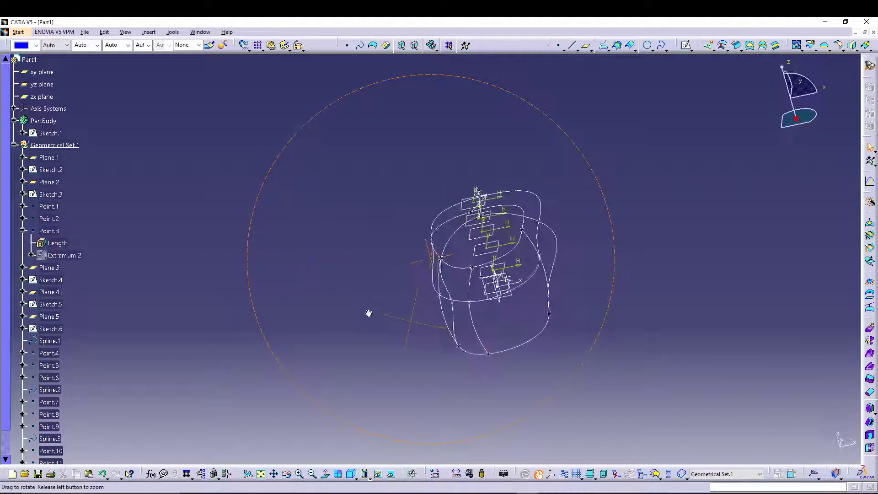
{"action": "left_click_drag", "start_coordinate": [369, 312], "coordinate": [471, 305]}
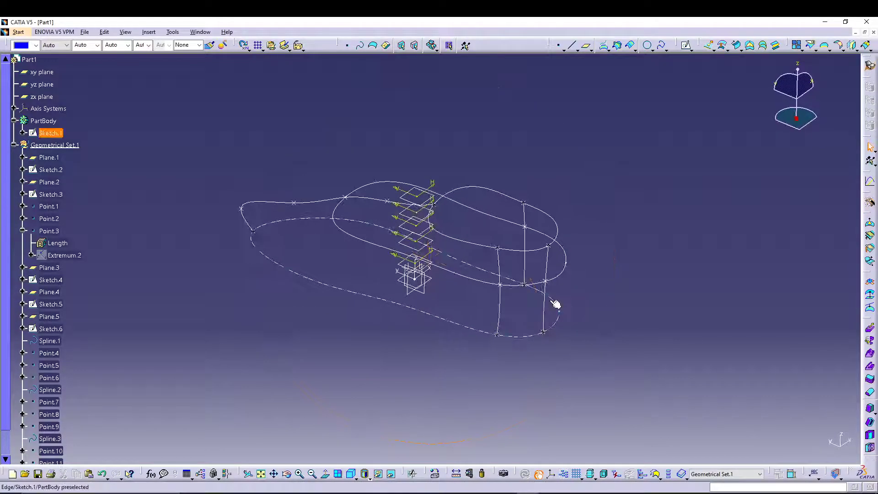
{"action": "left_click_drag", "start_coordinate": [555, 304], "coordinate": [474, 367]}
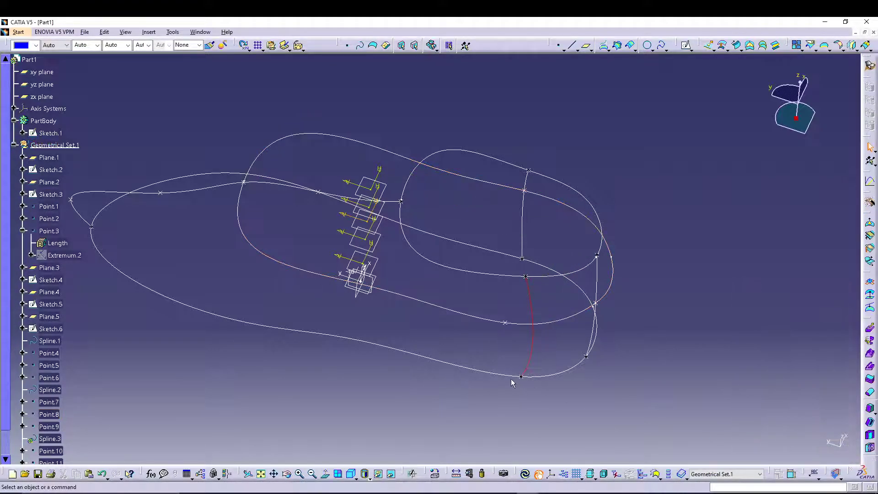
{"action": "left_click", "coordinate": [521, 375]}
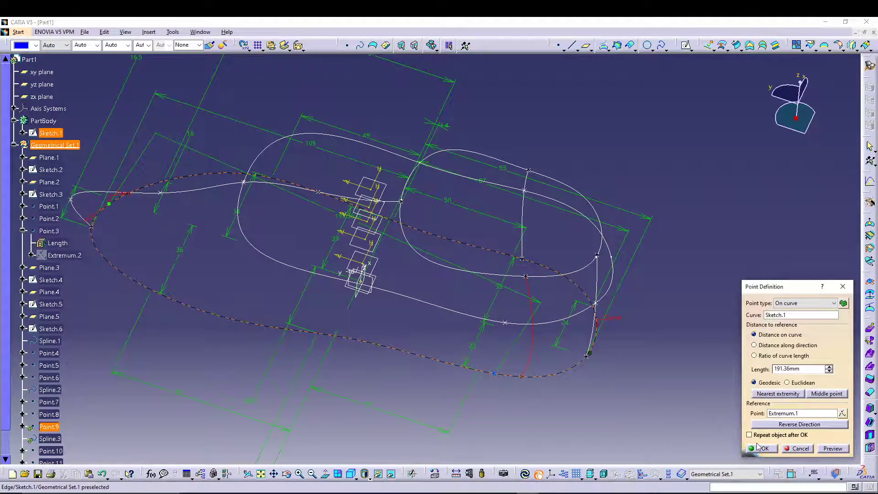
{"action": "left_click", "coordinate": [763, 449]}
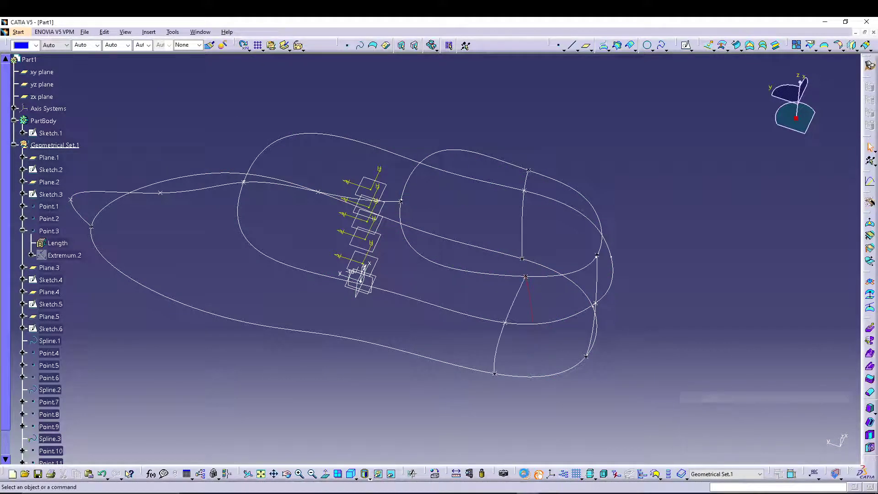
- Add points on Sketch.3 and Sketch.2 and build the side guide spline through them
{"action": "left_click_drag", "start_coordinate": [392, 252], "coordinate": [547, 346]}
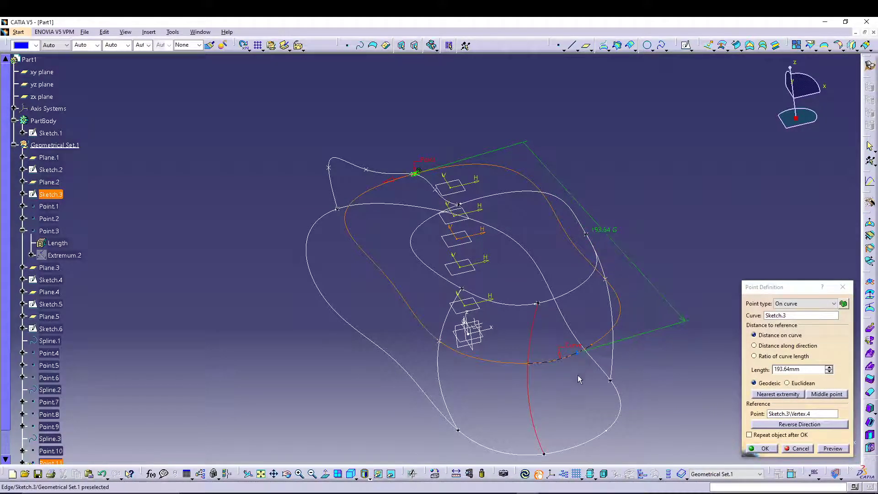
{"action": "left_click", "coordinate": [801, 448]}
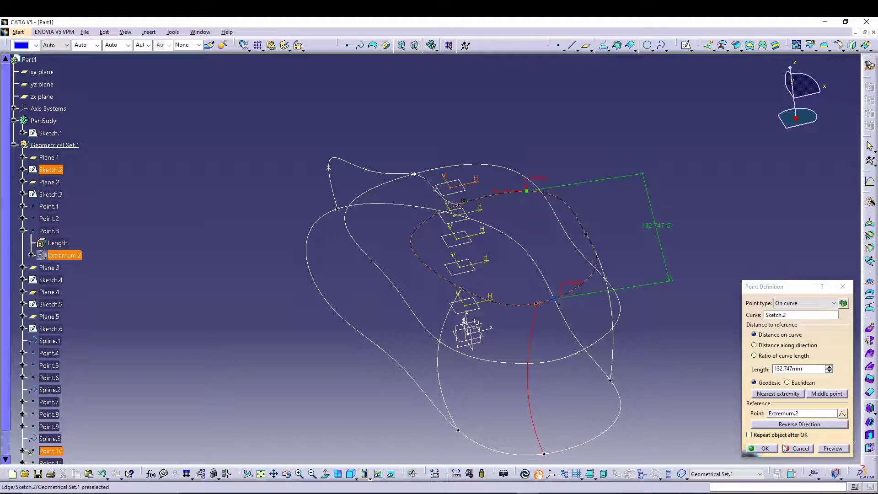
{"action": "left_click", "coordinate": [763, 449]}
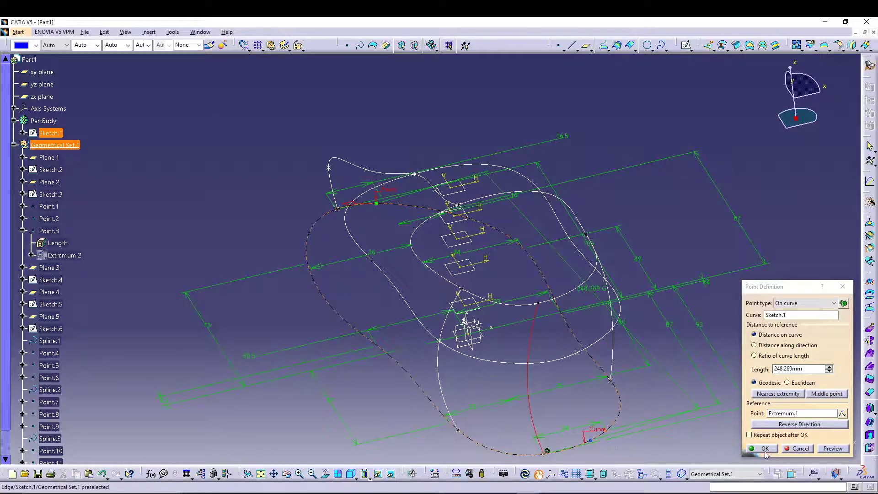
{"action": "left_click", "coordinate": [766, 449]}
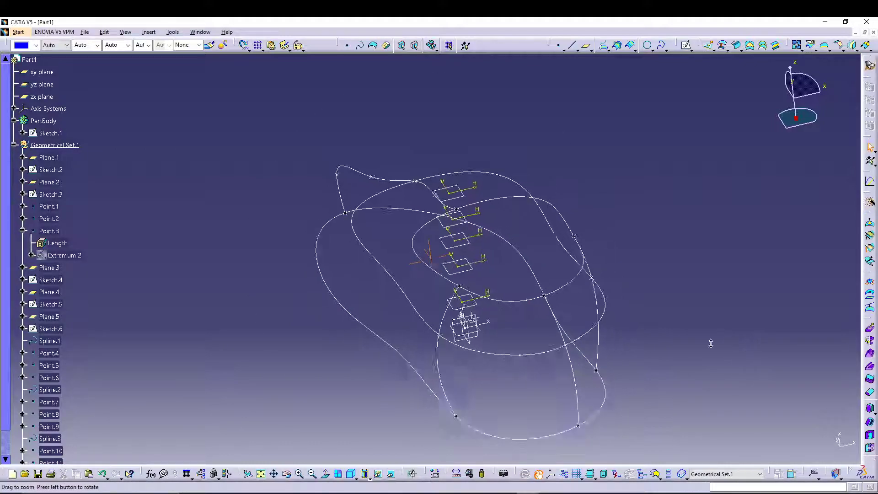
{"action": "left_click_drag", "start_coordinate": [711, 344], "coordinate": [416, 416]}
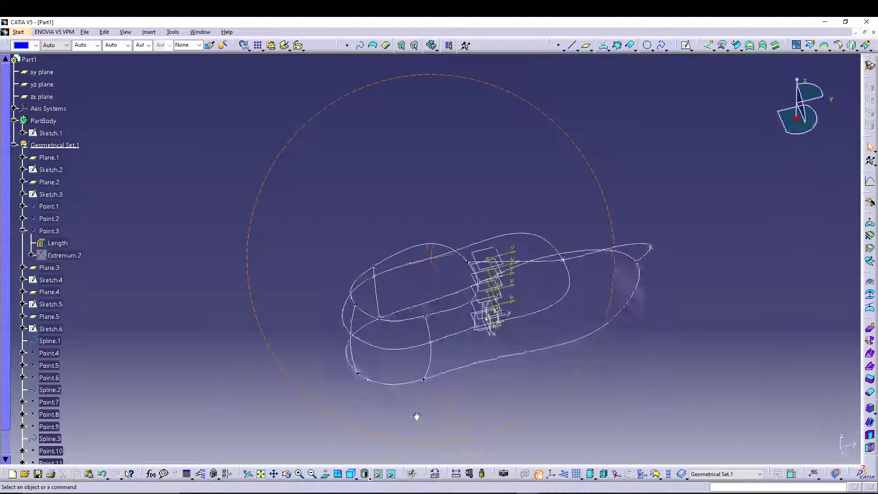
{"action": "left_click_drag", "start_coordinate": [416, 416], "coordinate": [626, 304]}
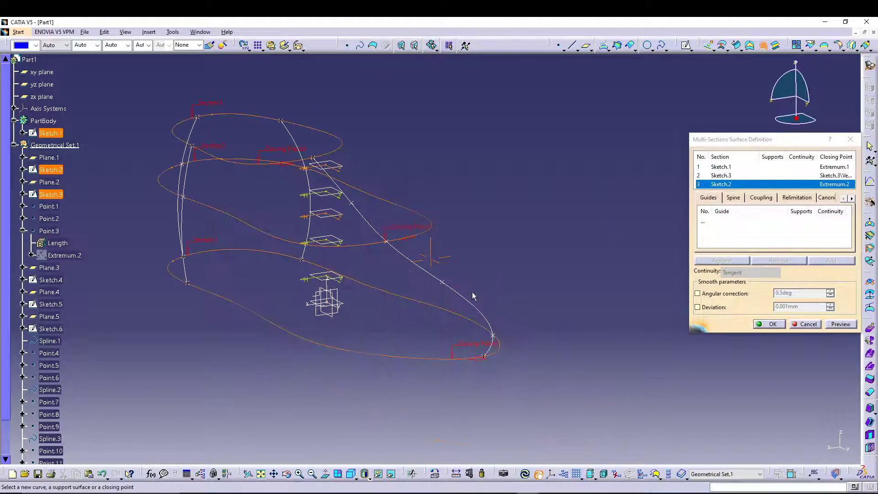
- Replace the sole and middle sections' closing points with Point.1 and Point.2
{"action": "right_click", "coordinate": [467, 359]}
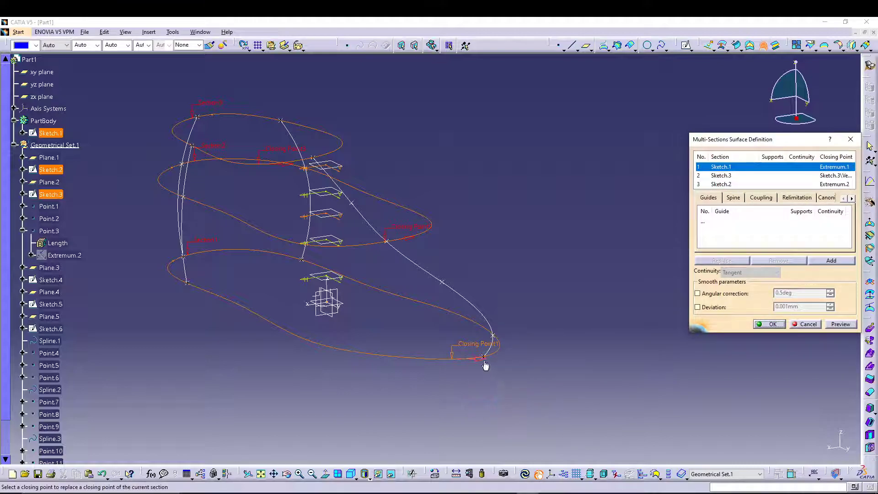
{"action": "left_click", "coordinate": [483, 358]}
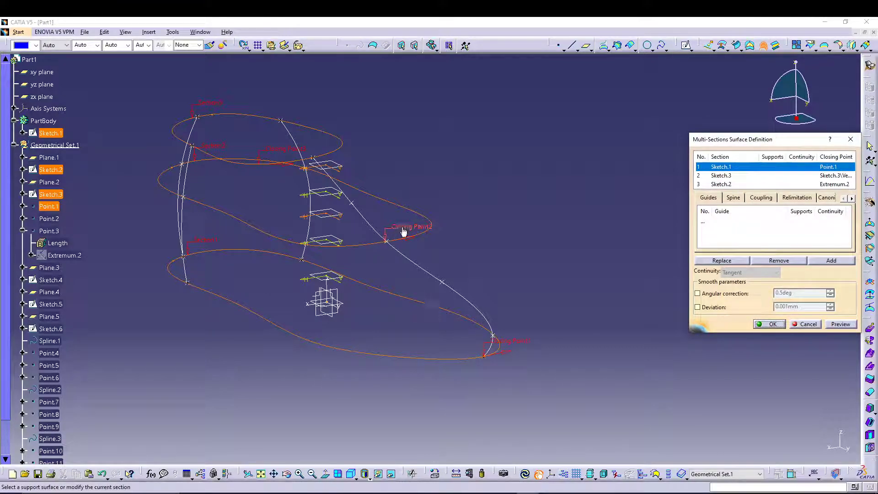
{"action": "right_click", "coordinate": [402, 232]}
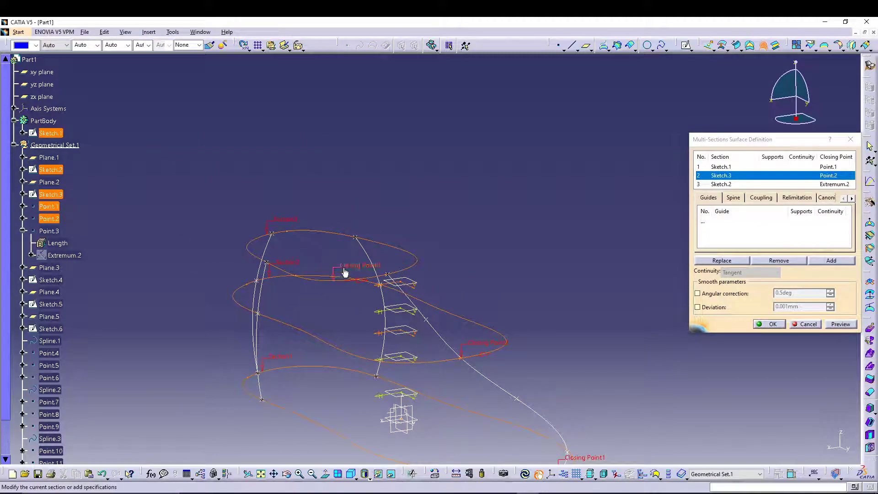
{"action": "right_click", "coordinate": [344, 272]}
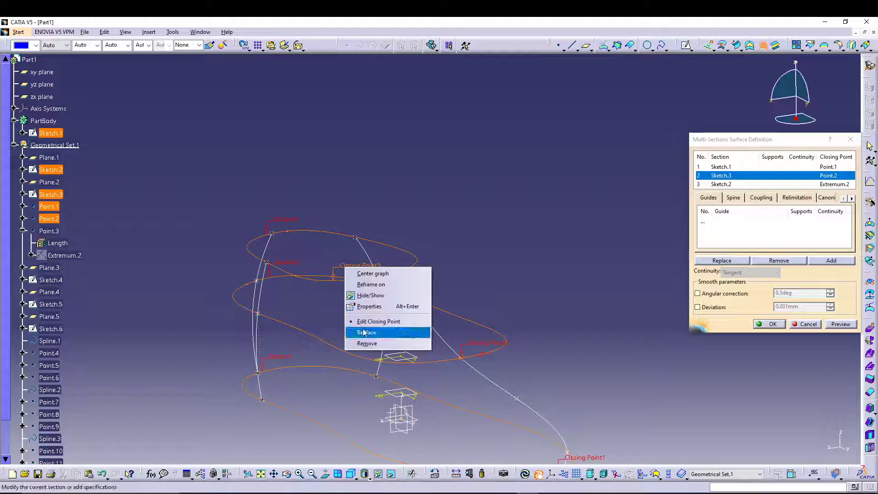
{"action": "left_click", "coordinate": [367, 332]}
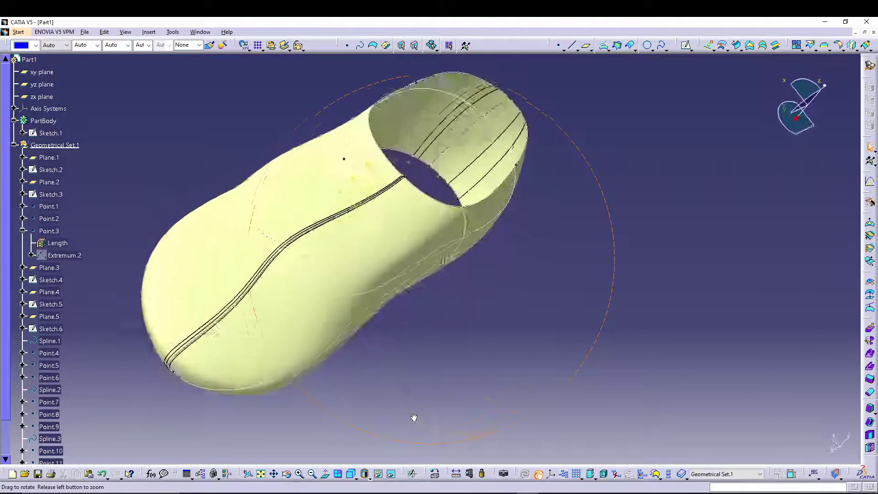
{"action": "left_click_drag", "start_coordinate": [414, 417], "coordinate": [452, 375]}
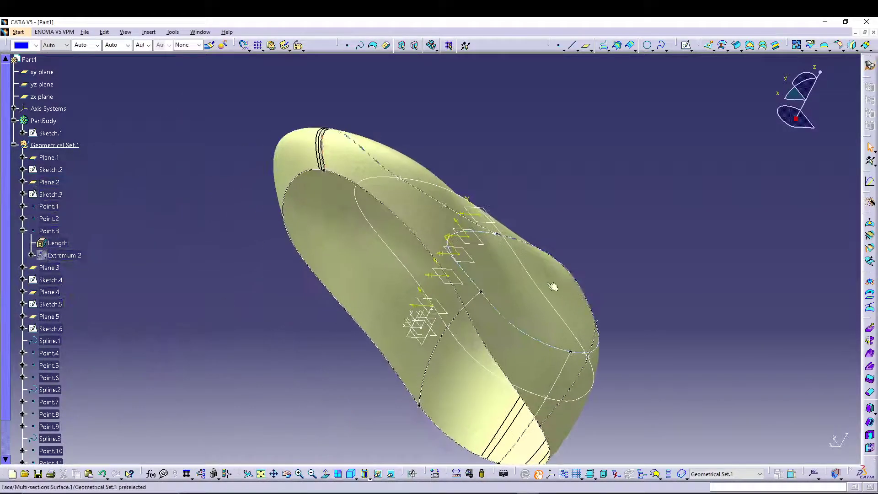
{"action": "left_click", "coordinate": [352, 475]}
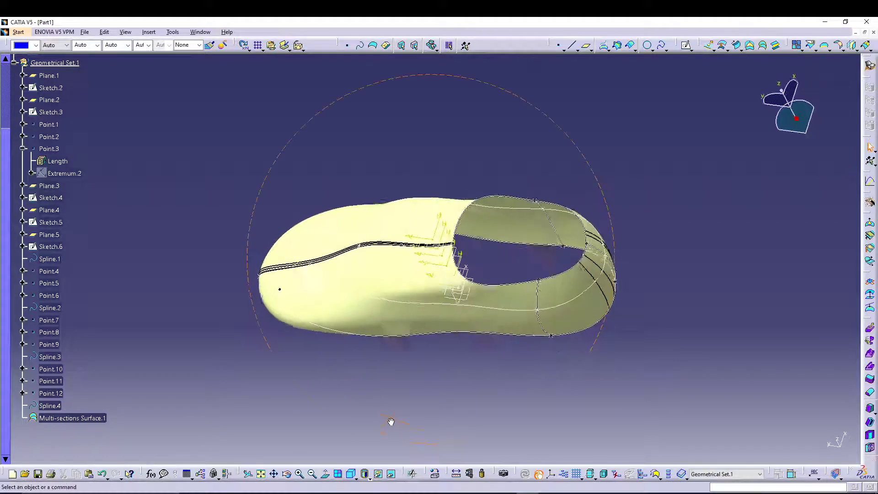
{"action": "left_click_drag", "start_coordinate": [391, 422], "coordinate": [479, 364]}
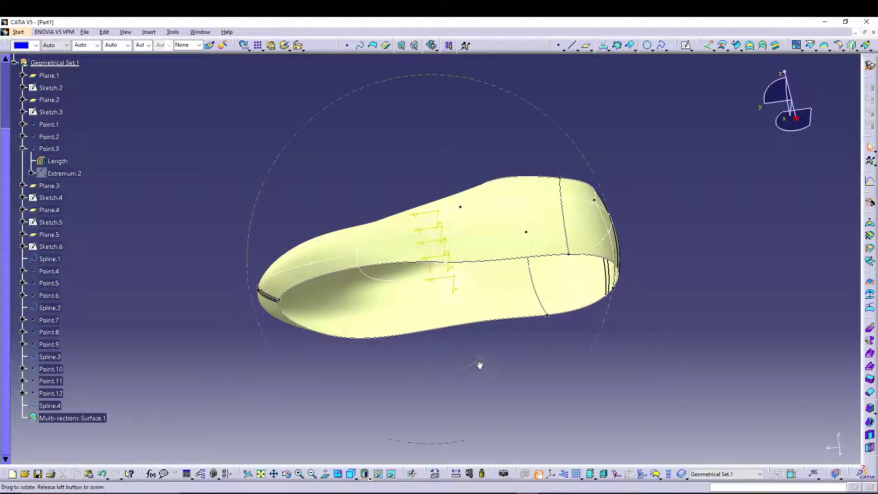
{"action": "left_click_drag", "start_coordinate": [478, 365], "coordinate": [423, 392]}
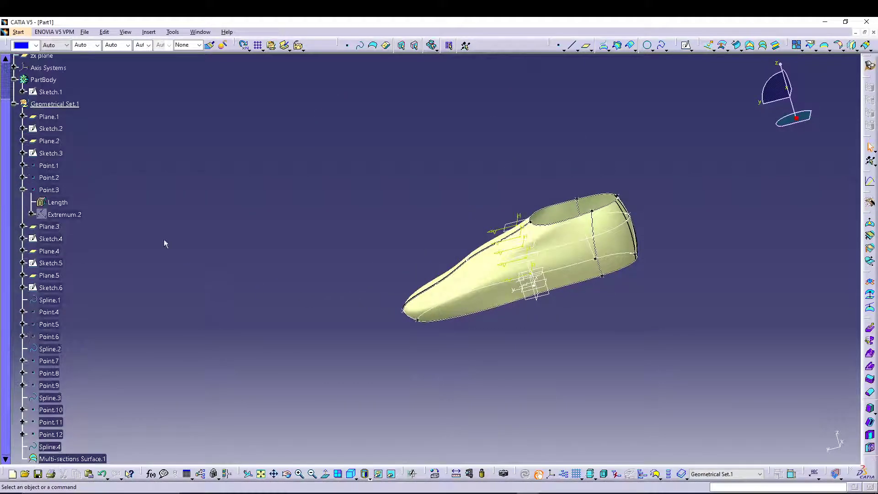
- In Part Design, pad Sketch.1 by 12 mm to form the solid sole
{"action": "left_click", "coordinate": [17, 31]}
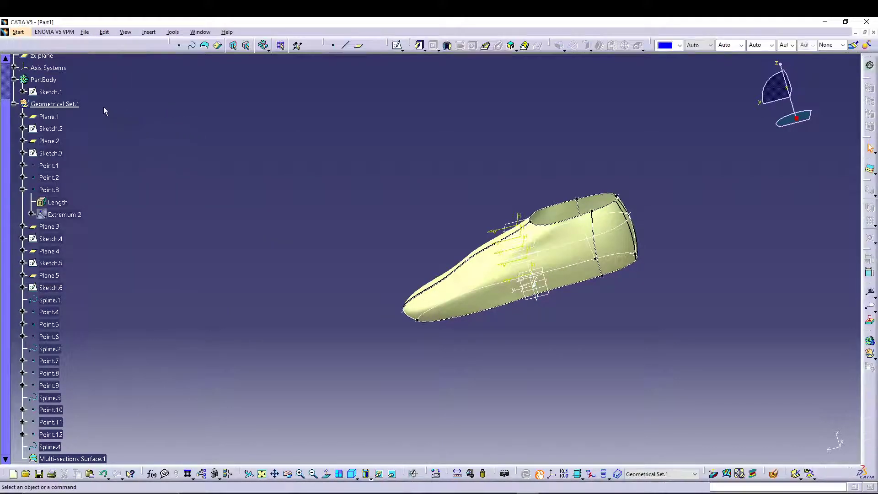
{"action": "left_click", "coordinate": [51, 91]}
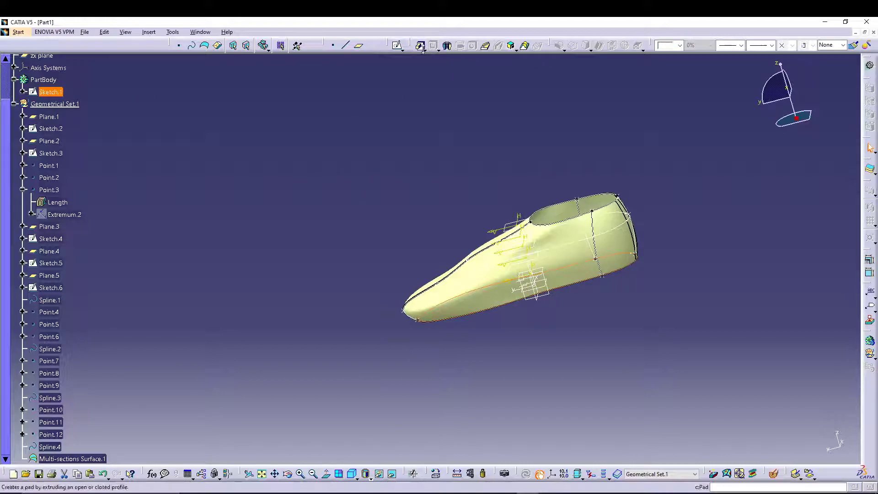
{"action": "left_click", "coordinate": [422, 45]}
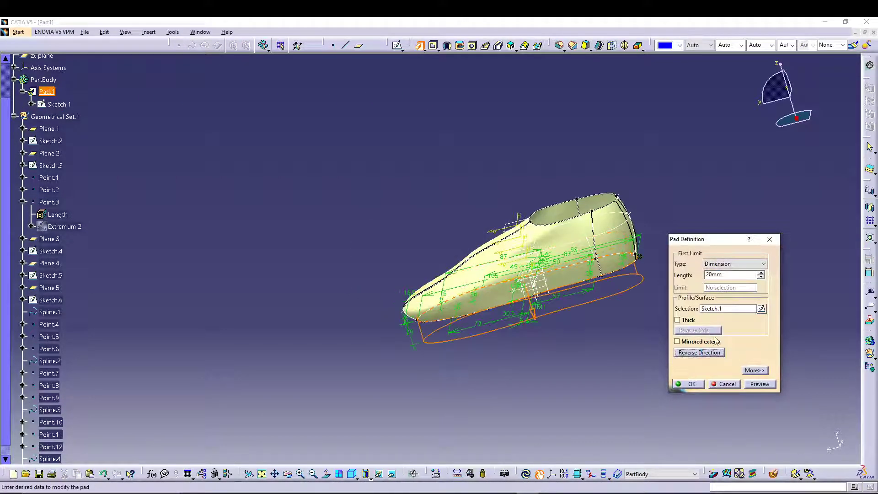
{"action": "type", "text": "12"}
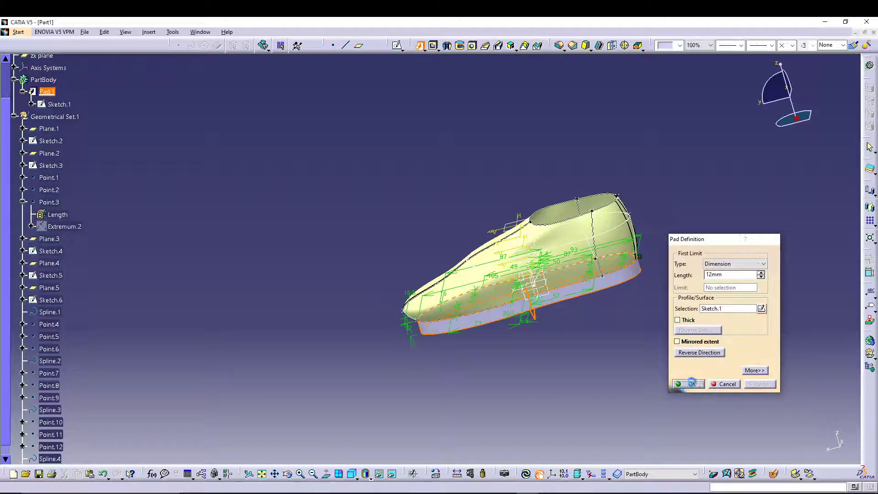
{"action": "left_click", "coordinate": [688, 384]}
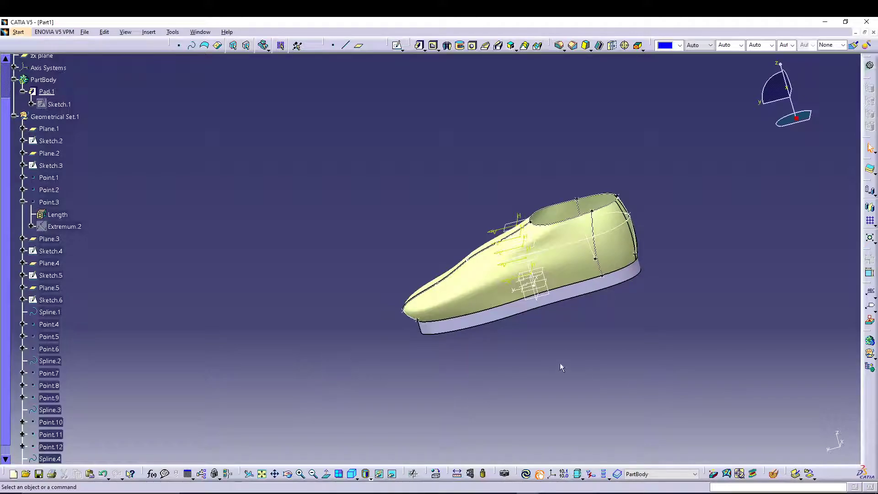
- Round the sole pad's upper edge with EdgeFillet.1
{"action": "left_click", "coordinate": [559, 45]}
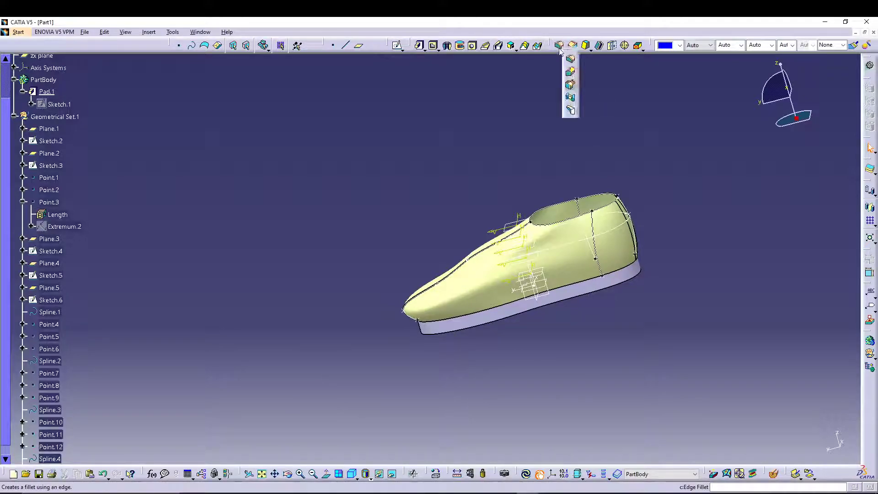
{"action": "left_click", "coordinate": [559, 45]}
{"action": "type", "text": "1"}
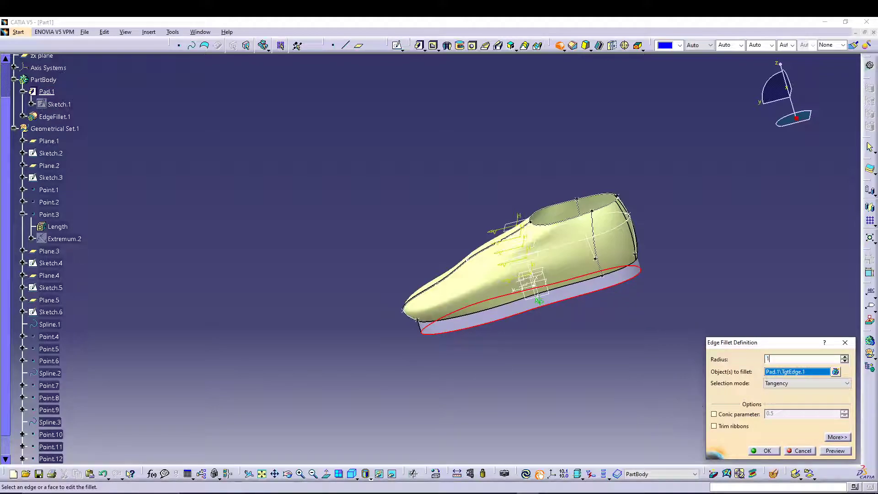
{"action": "left_click", "coordinate": [834, 451]}
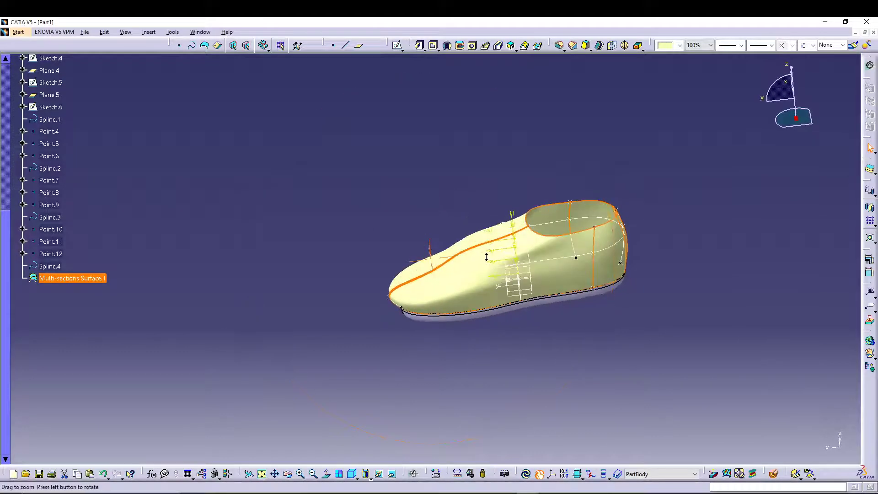
- Thicken the shoe surface with 2.5 mm first and 0.5 mm second offsets
{"action": "left_click_drag", "start_coordinate": [504, 264], "coordinate": [585, 244]}
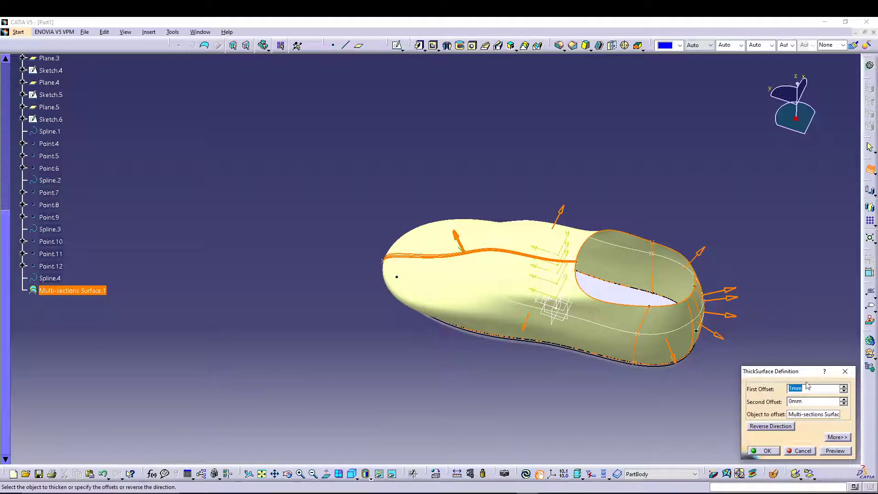
{"action": "type", "text": "2.5"}
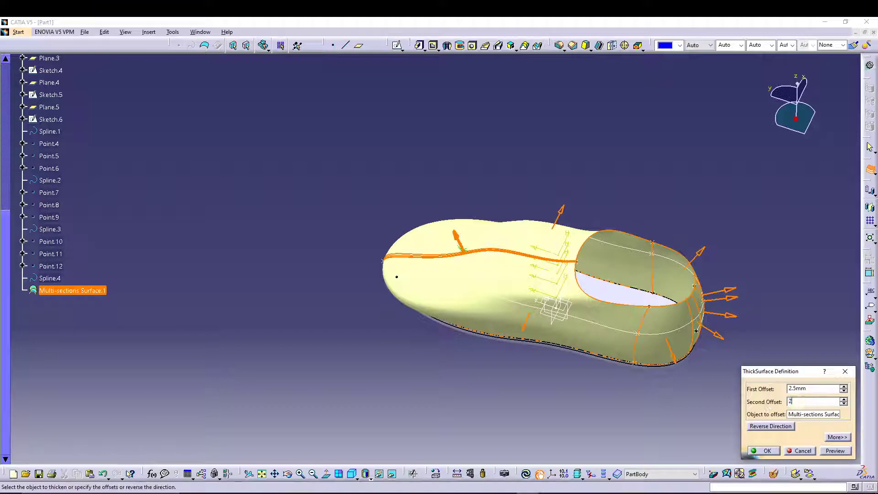
{"action": "type", "text": "0.5"}
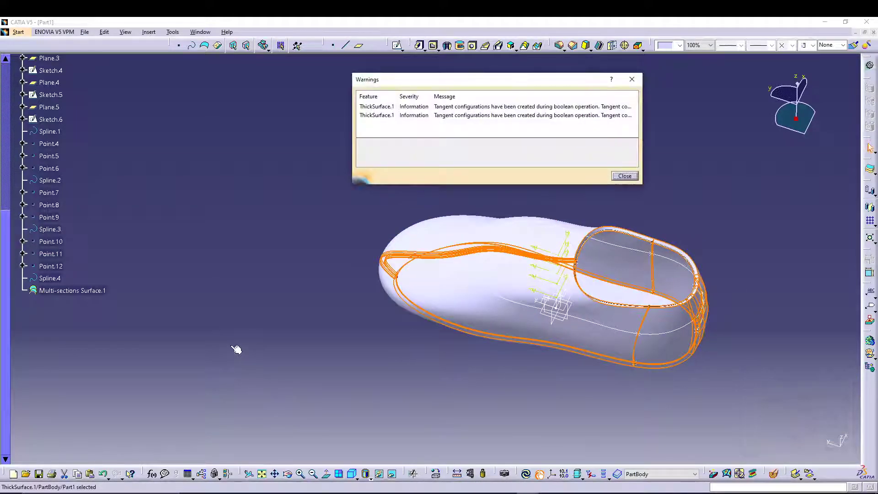
{"action": "left_click", "coordinate": [624, 175]}
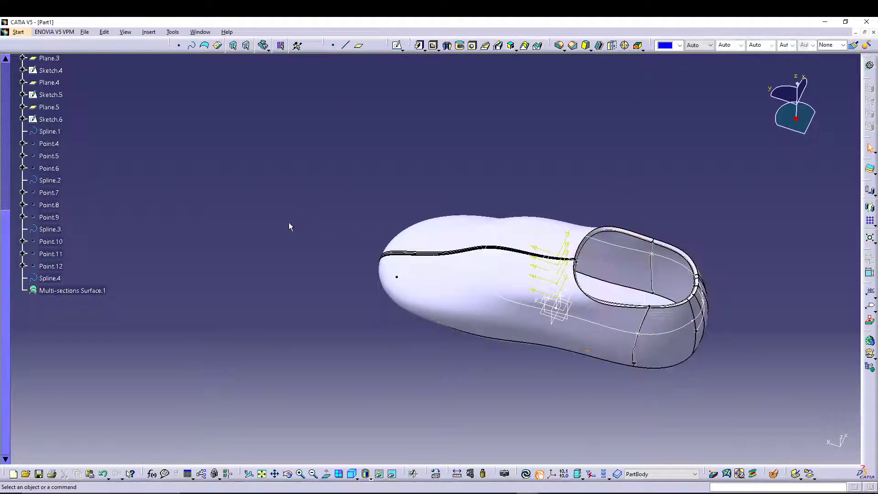
{"action": "right_click", "coordinate": [72, 290]}
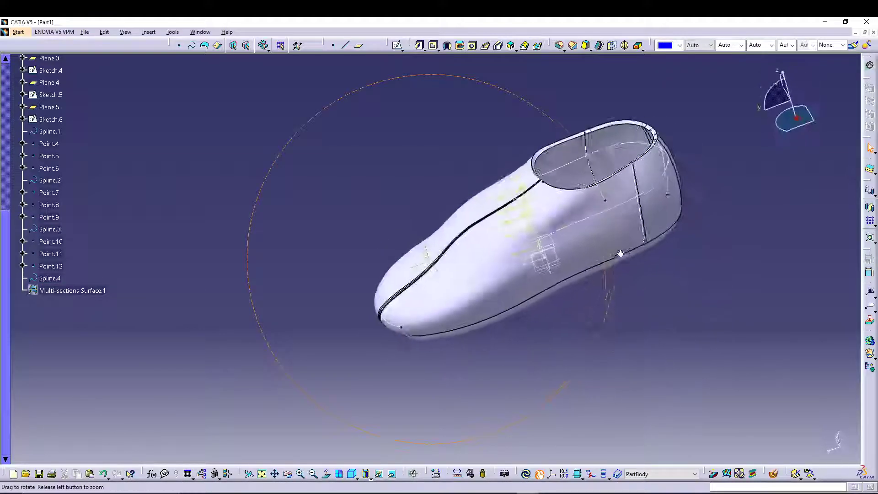
{"action": "left_click_drag", "start_coordinate": [620, 253], "coordinate": [568, 274]}
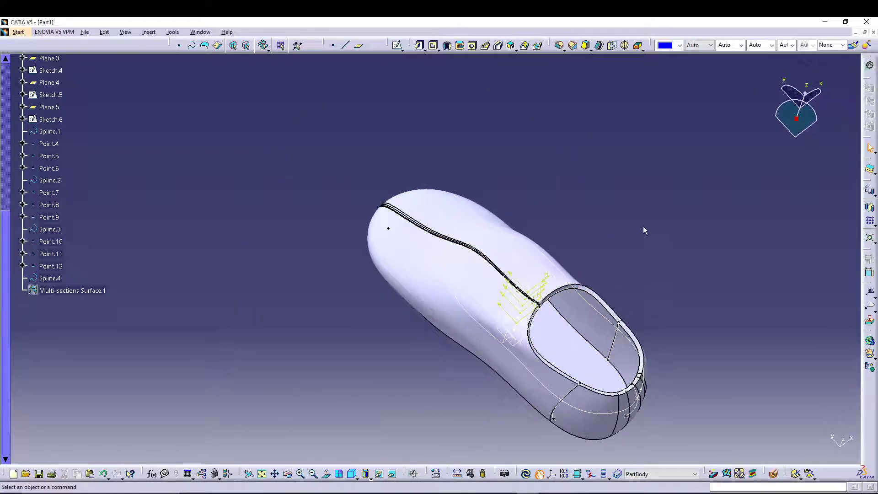
{"action": "left_click_drag", "start_coordinate": [644, 230], "coordinate": [591, 325]}
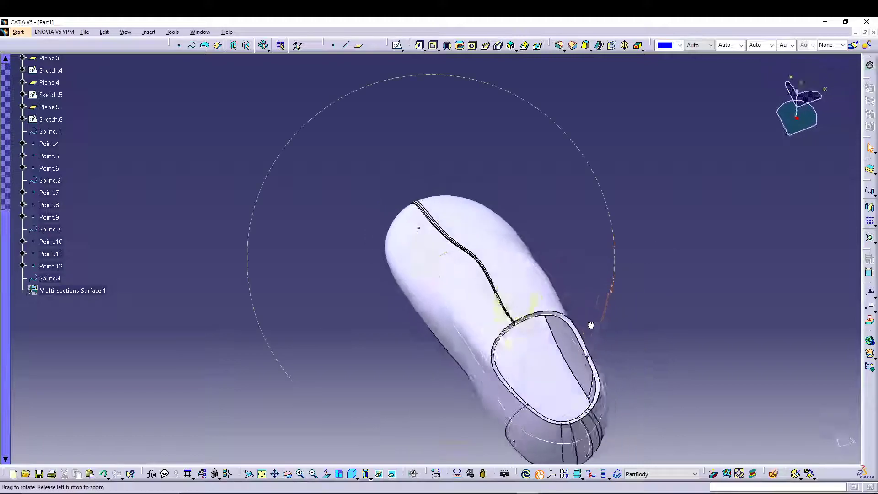
{"action": "left_click_drag", "start_coordinate": [591, 325], "coordinate": [601, 273]}
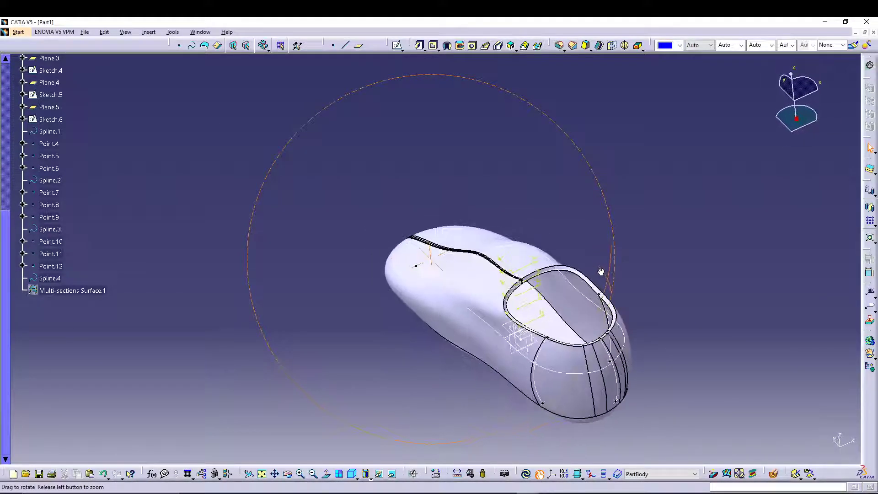
{"action": "left_click_drag", "start_coordinate": [601, 272], "coordinate": [644, 285]}
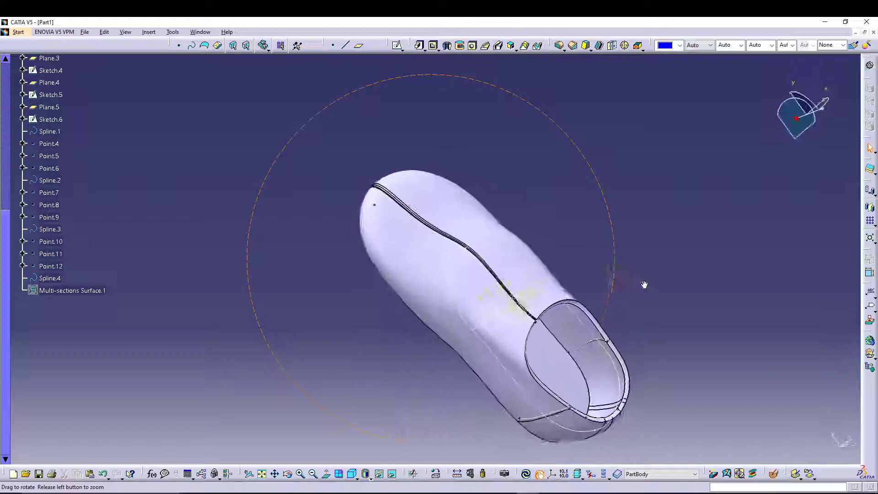
{"action": "left_click_drag", "start_coordinate": [644, 284], "coordinate": [320, 263]}
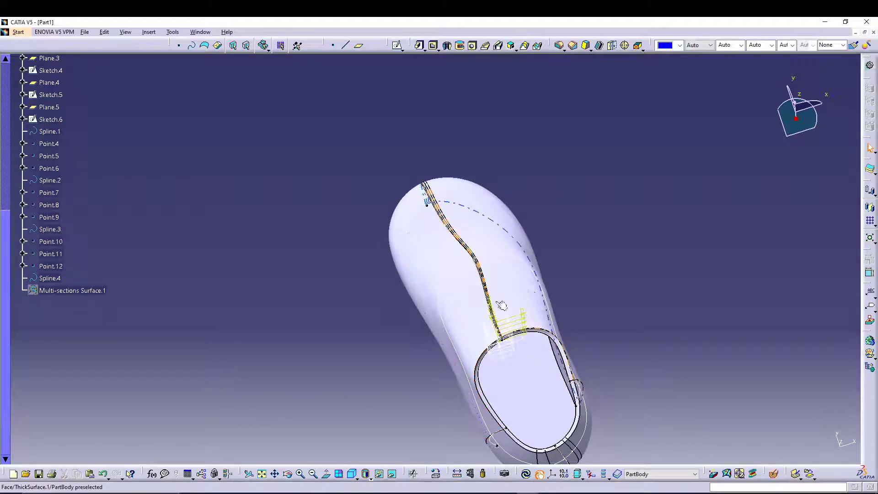
{"action": "left_click_drag", "start_coordinate": [501, 305], "coordinate": [535, 273]}
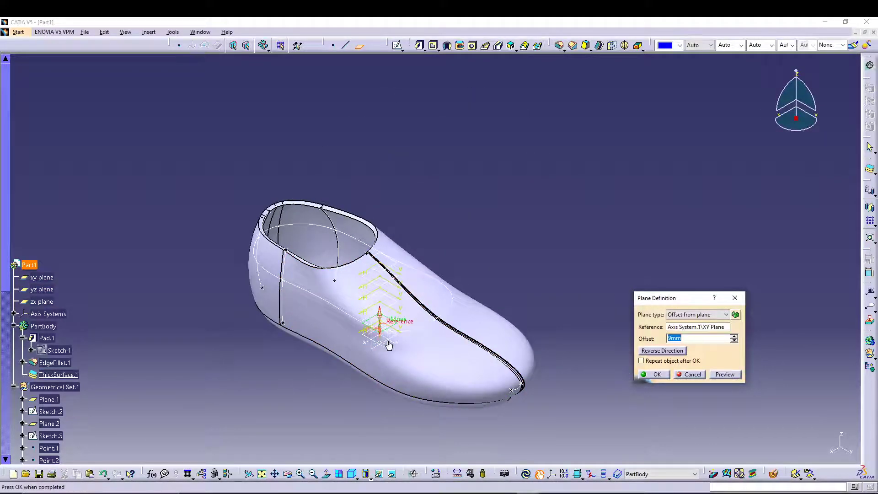
- Create a plane offset 77 mm from XY and select it for sketching
{"action": "type", "text": "77"}
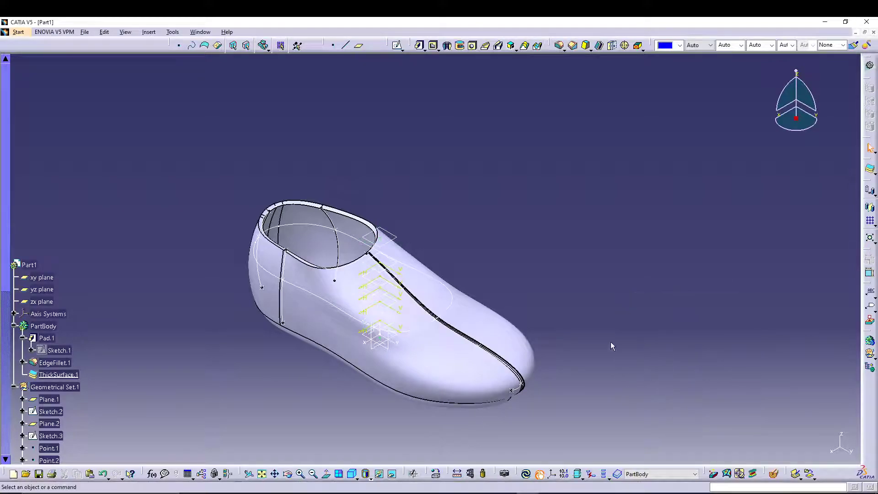
{"action": "left_click", "coordinate": [384, 235]}
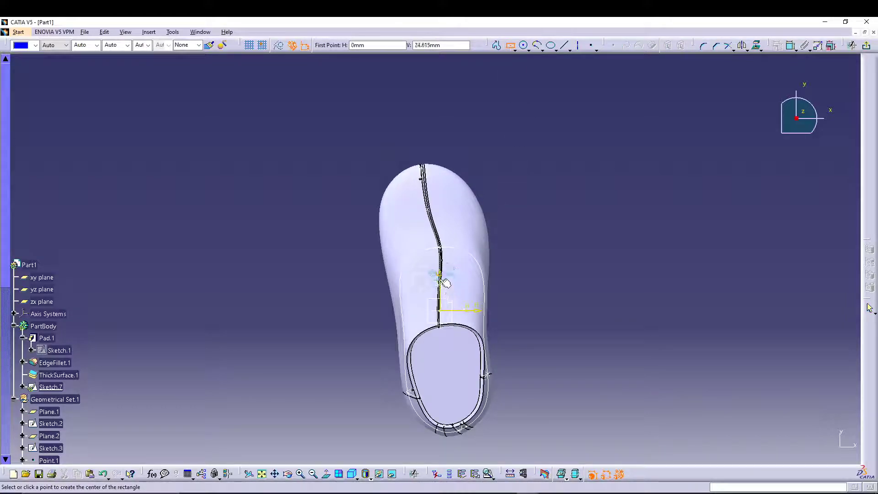
- Draw the lace-slot rectangle constrained to 33 mm and an eyelet circle near its top
{"action": "left_click", "coordinate": [442, 276]}
{"action": "type", "text": "3"}
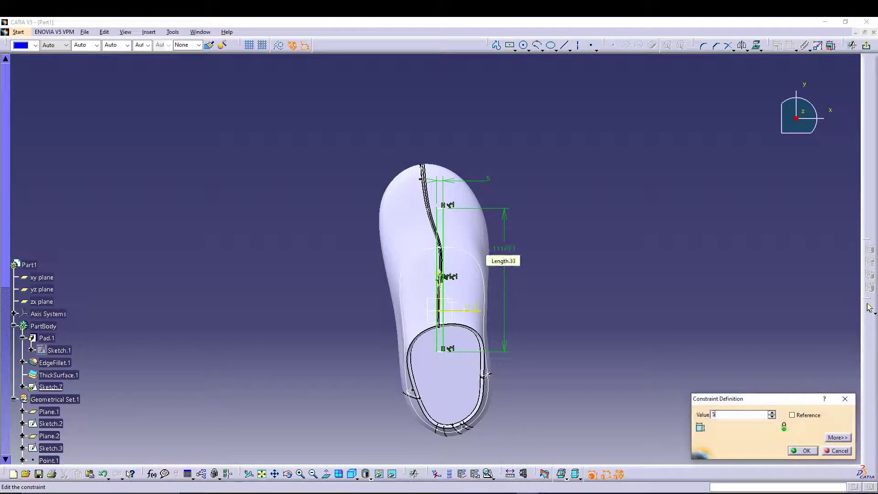
{"action": "left_click", "coordinate": [805, 450]}
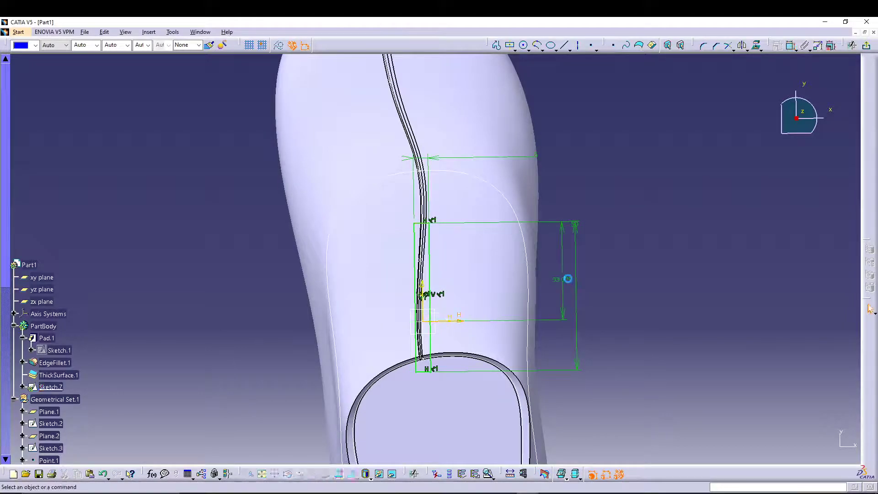
{"action": "double_click", "coordinate": [567, 279]}
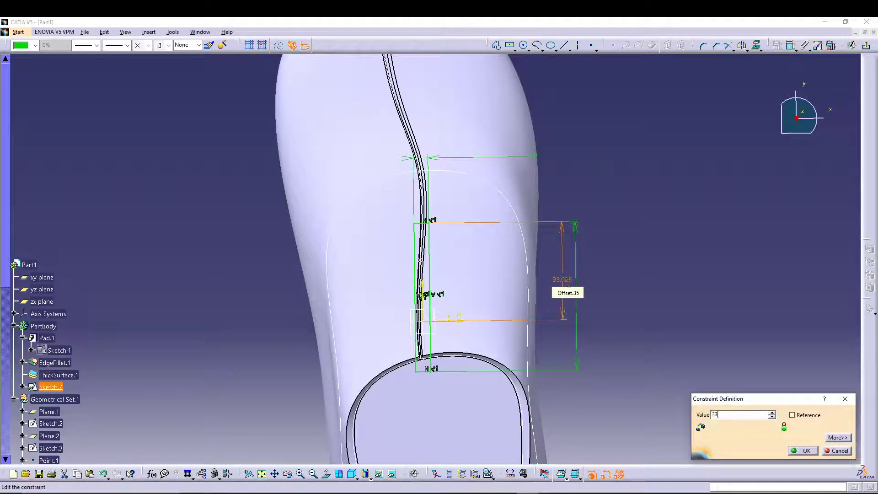
{"action": "left_click", "coordinate": [805, 450]}
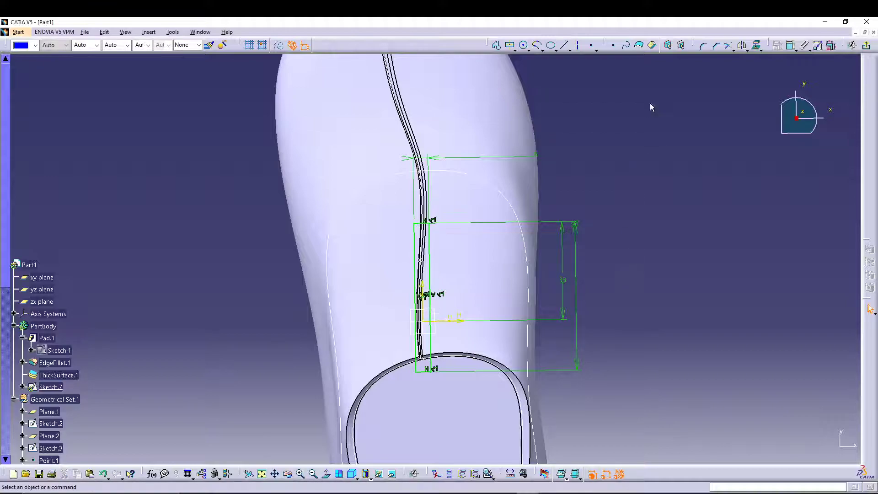
{"action": "mouse_move", "coordinate": [522, 44]}
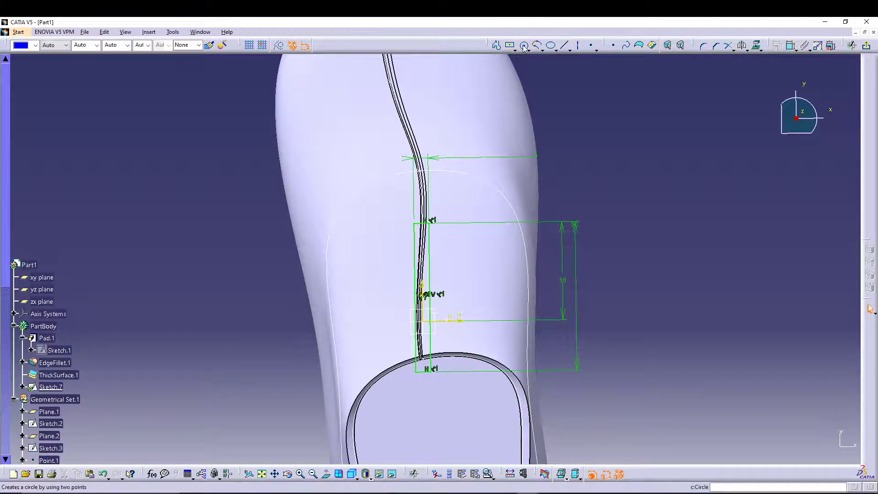
{"action": "left_click", "coordinate": [524, 45]}
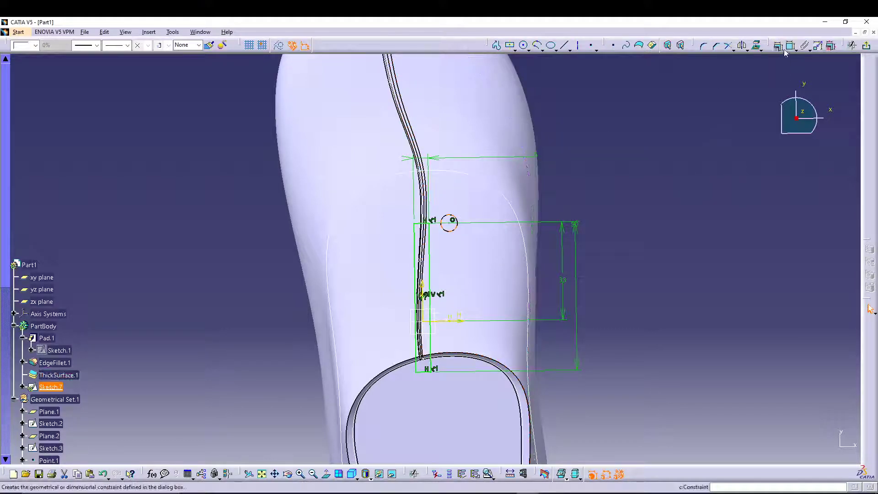
{"action": "left_click", "coordinate": [452, 220]}
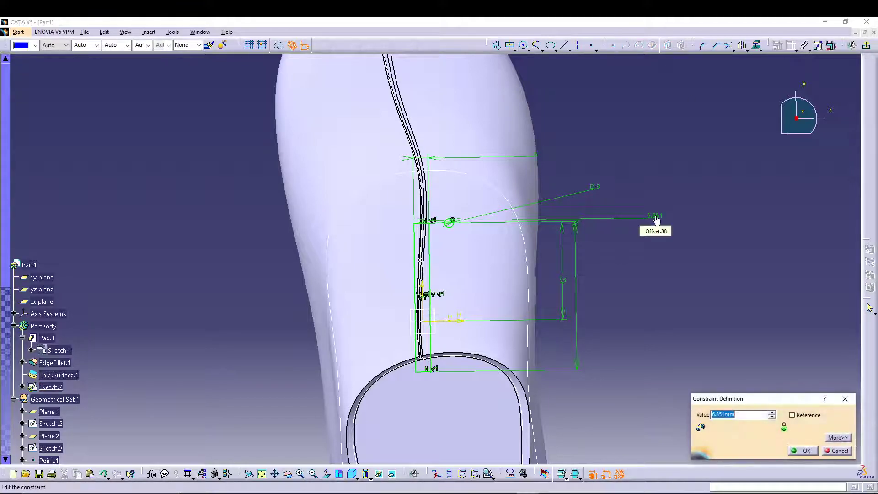
- Confirm the first eyelet's slot-edge distance and draw a second 3 mm circle
{"action": "left_click", "coordinate": [803, 450]}
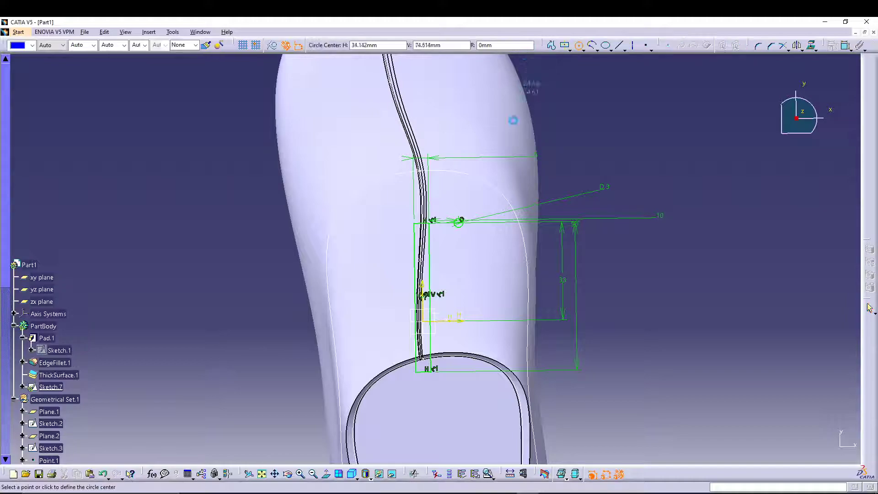
{"action": "left_click", "coordinate": [459, 220]}
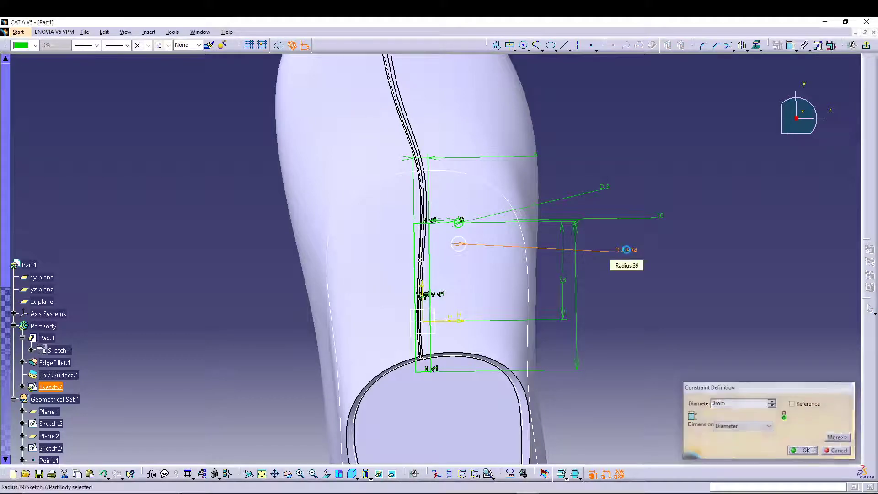
{"action": "left_click", "coordinate": [802, 450]}
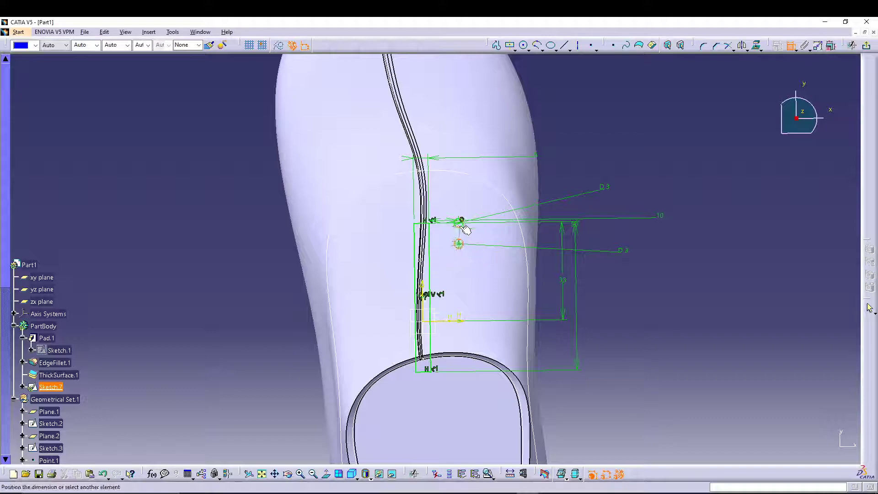
- Dimension the second circle 10 mm below the first and 10 mm from the slot line
{"action": "left_click", "coordinate": [459, 220]}
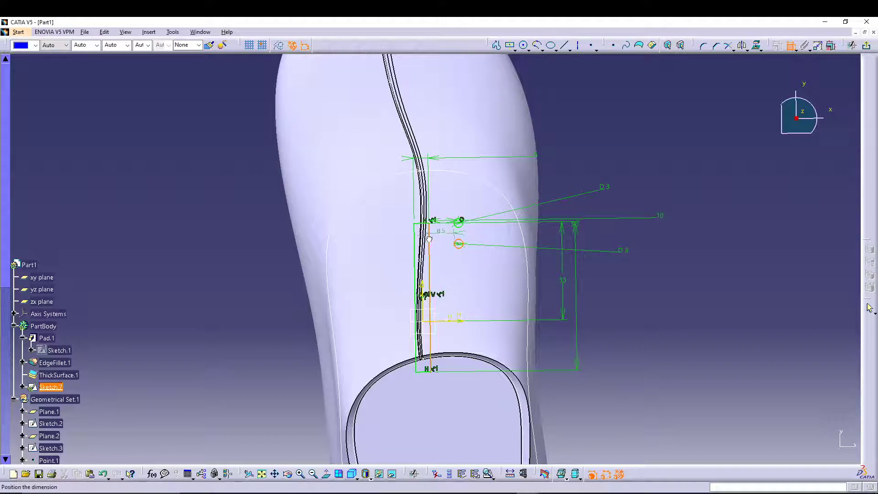
{"action": "double_click", "coordinate": [441, 231]}
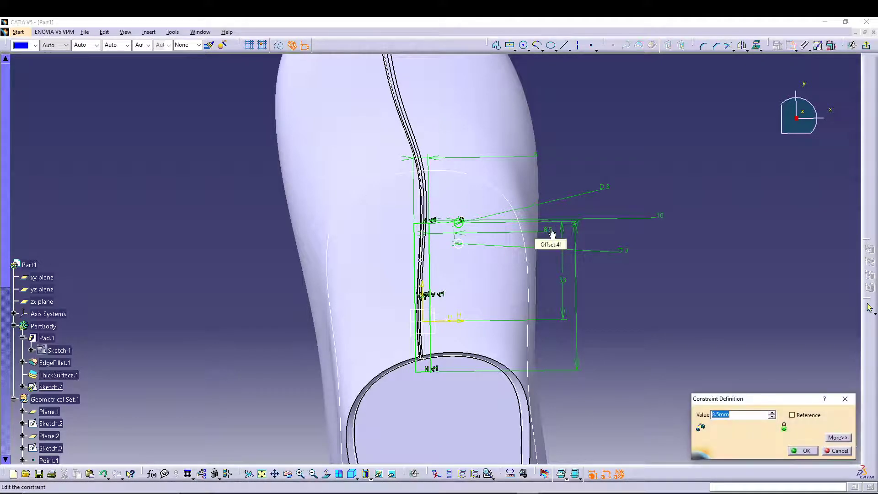
{"action": "left_click", "coordinate": [803, 451]}
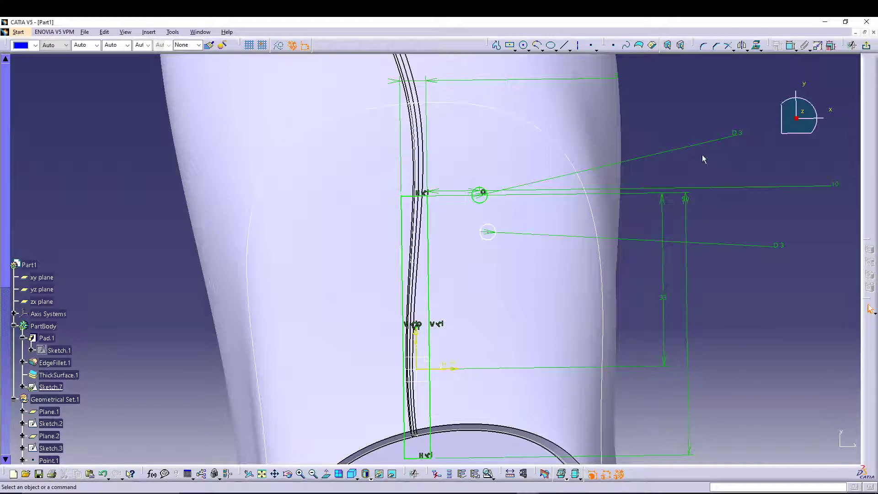
{"action": "mouse_move", "coordinate": [489, 235]}
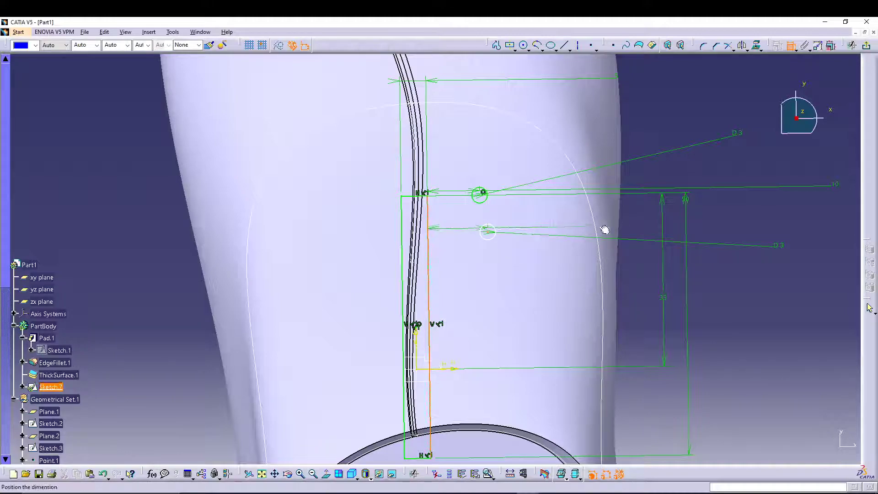
{"action": "double_click", "coordinate": [487, 218]}
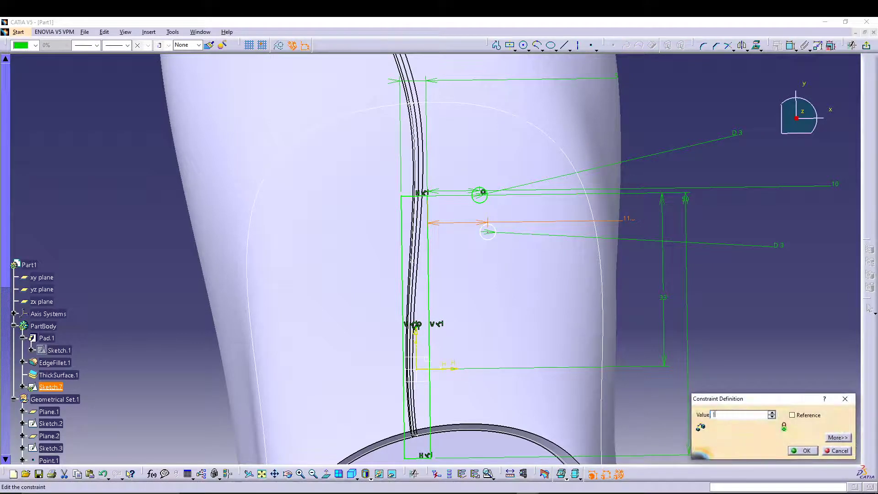
{"action": "left_click", "coordinate": [802, 450]}
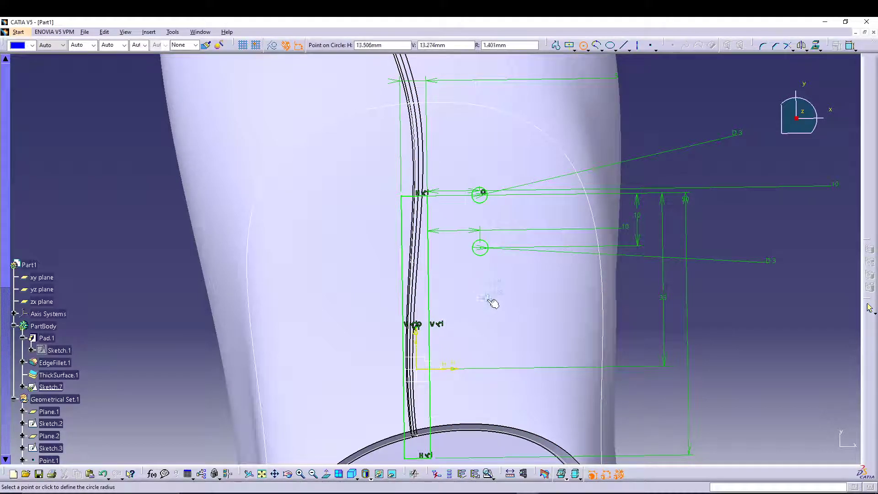
- Draw and dimension the third and fourth eyelet circles further down the slot
{"action": "left_click", "coordinate": [479, 294]}
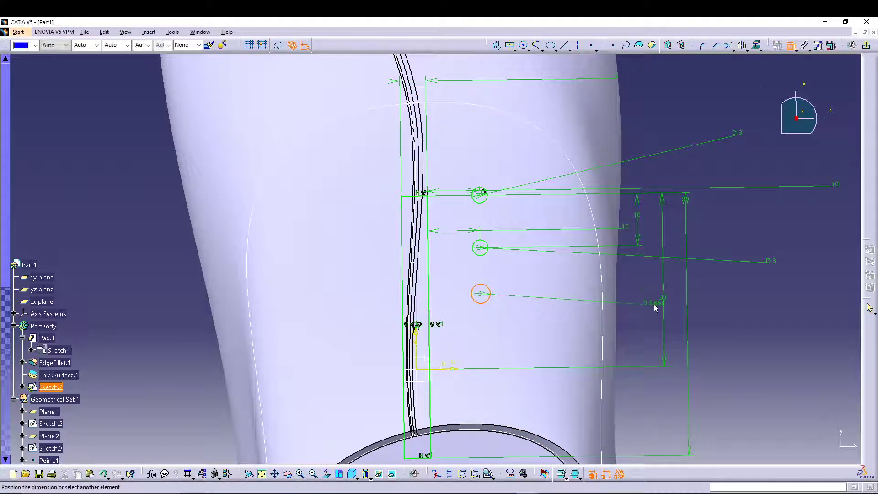
{"action": "double_click", "coordinate": [481, 295]}
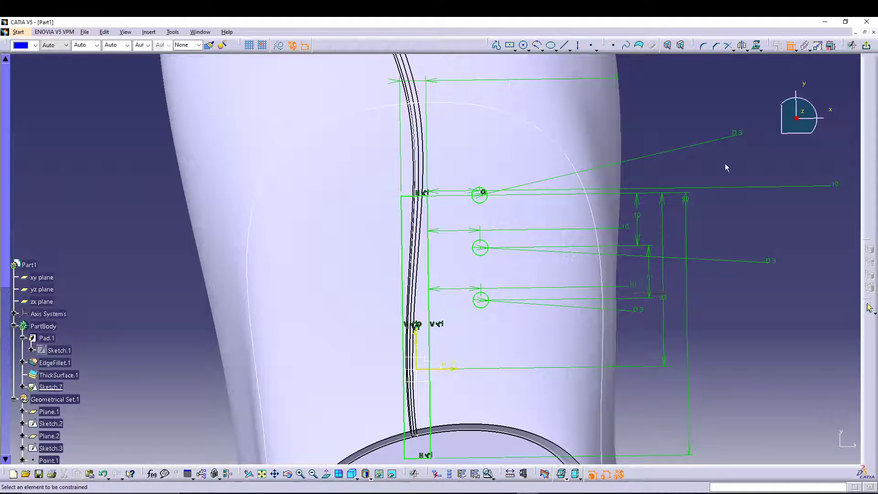
{"action": "left_click", "coordinate": [527, 45]}
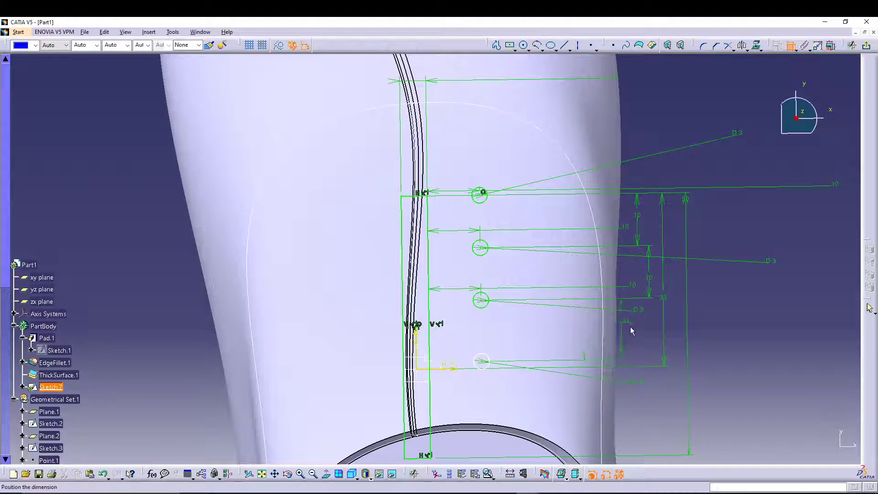
{"action": "double_click", "coordinate": [644, 330]}
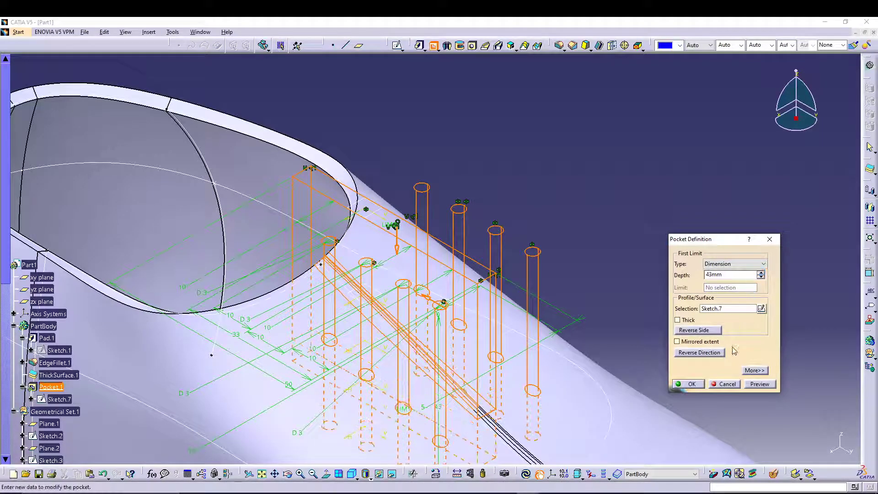
- Accept the 43 mm pocket, then orbit to inspect the slot and eyelet holes
{"action": "left_click", "coordinate": [687, 384]}
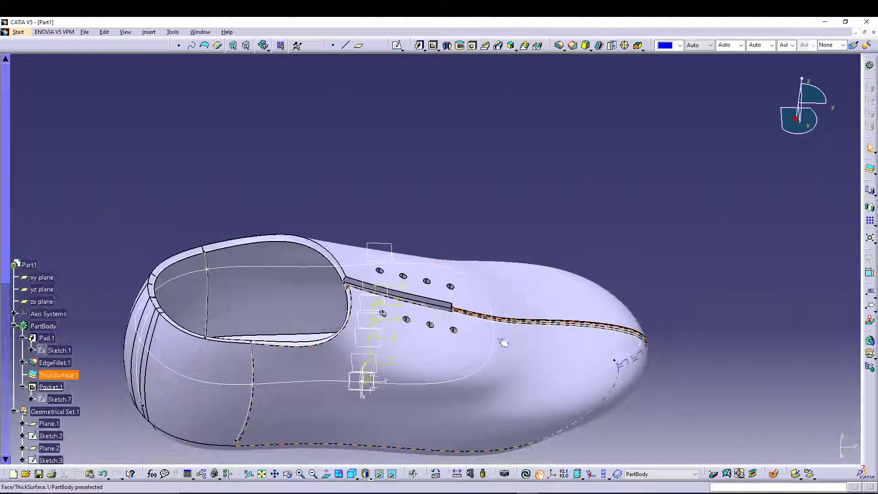
{"action": "left_click_drag", "start_coordinate": [504, 342], "coordinate": [280, 203]}
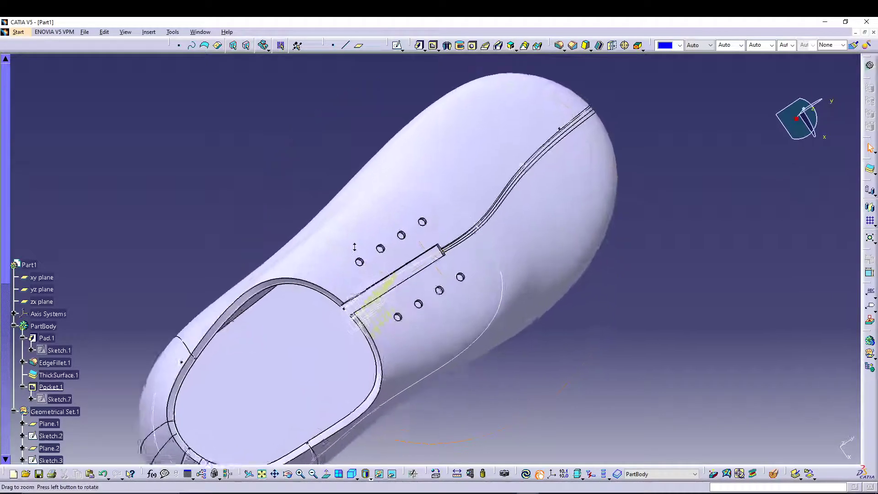
{"action": "left_click_drag", "start_coordinate": [354, 246], "coordinate": [437, 375]}
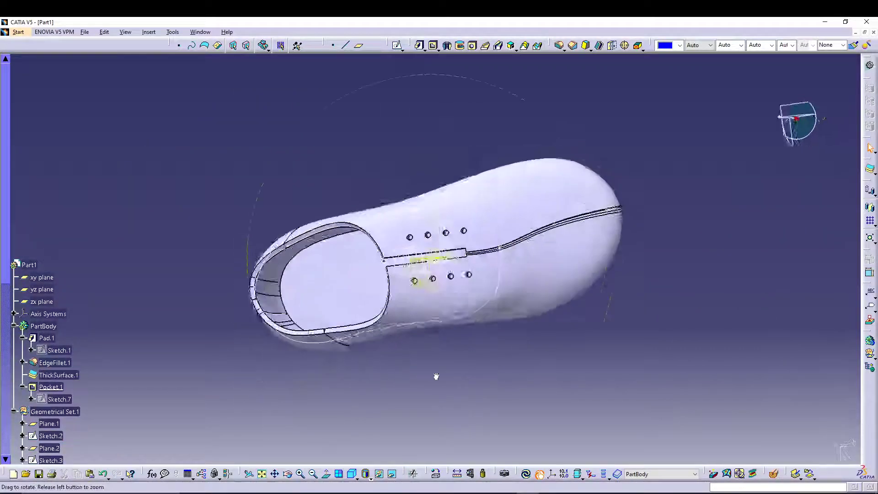
{"action": "left_click_drag", "start_coordinate": [437, 375], "coordinate": [272, 114]}
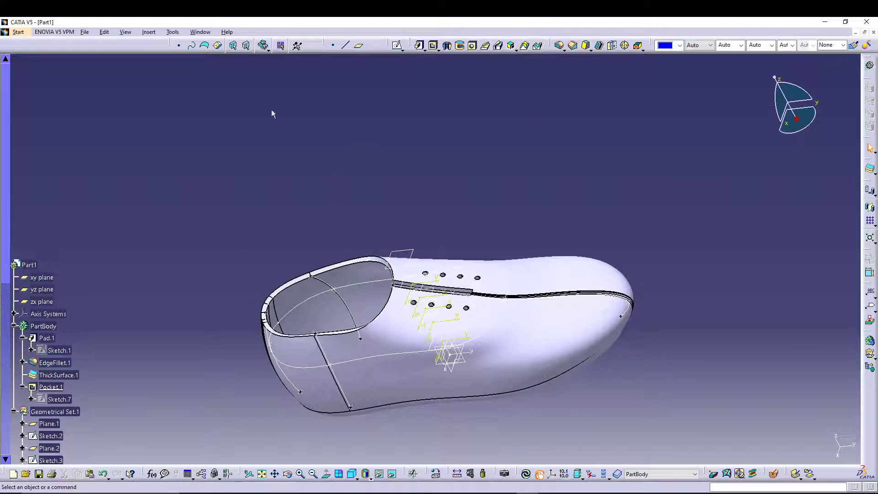
- Hide all sketches through Tools > Hide, showing only the solid shoe
{"action": "left_click", "coordinate": [172, 31]}
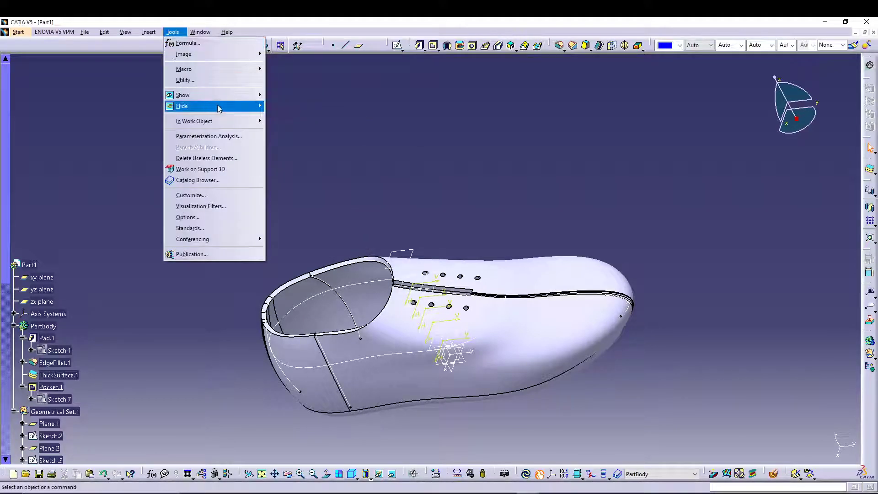
{"action": "left_click", "coordinate": [182, 105]}
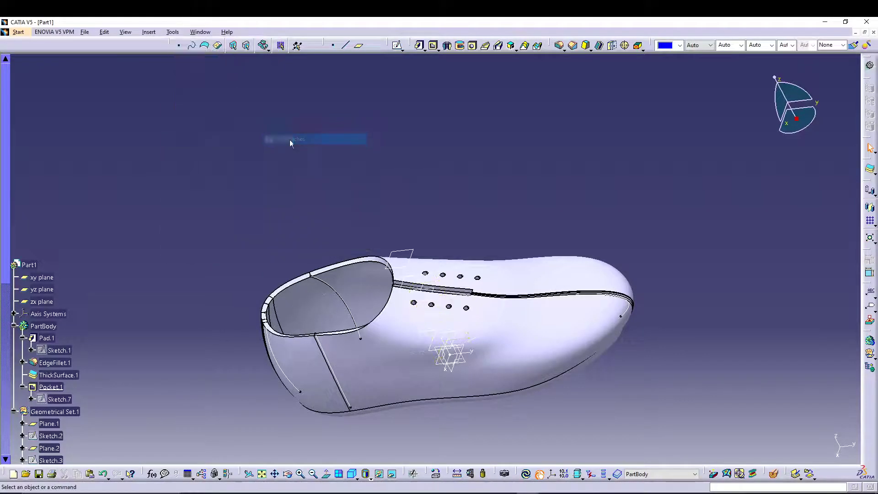
{"action": "left_click", "coordinate": [172, 31]}
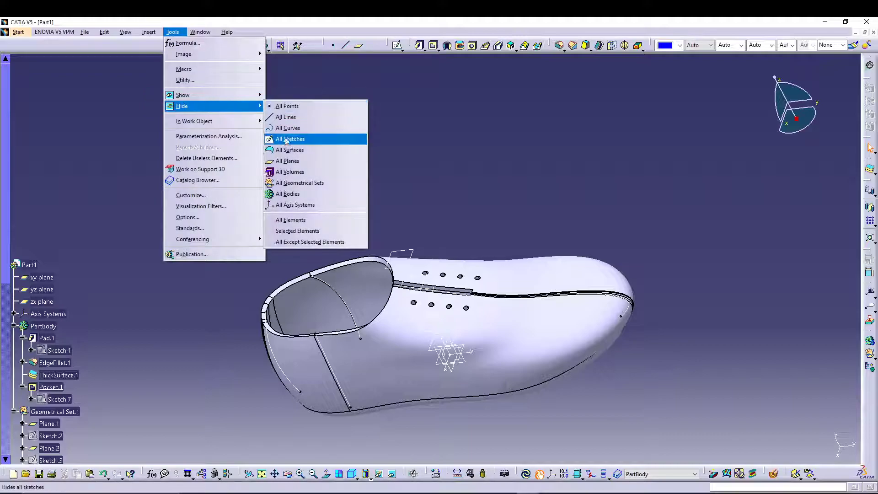
{"action": "left_click", "coordinate": [290, 138]}
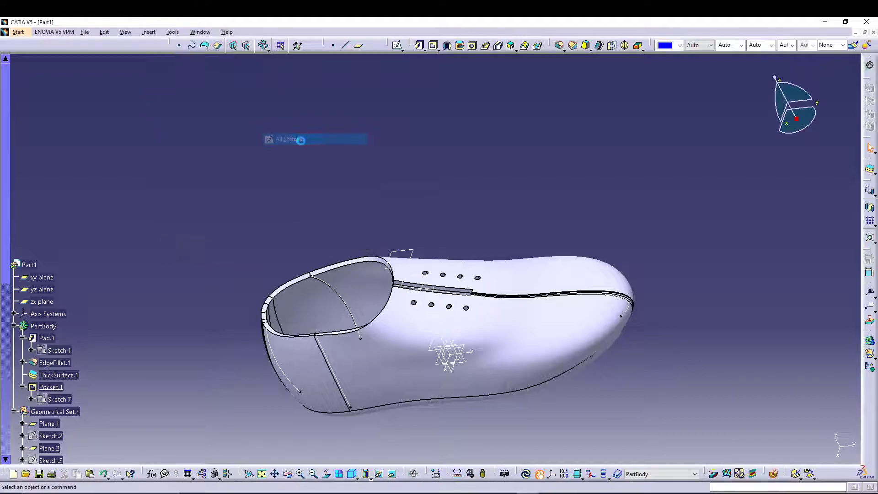
{"action": "left_click", "coordinate": [172, 31]}
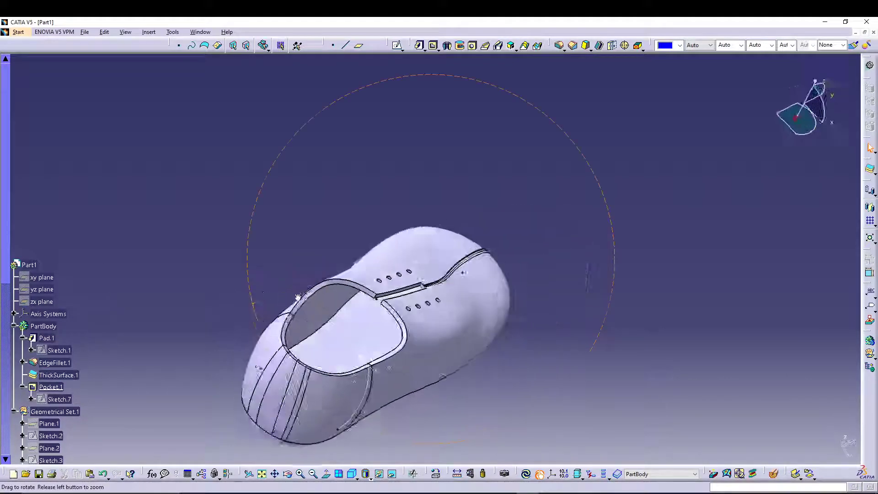
{"action": "left_click_drag", "start_coordinate": [297, 297], "coordinate": [314, 330]}
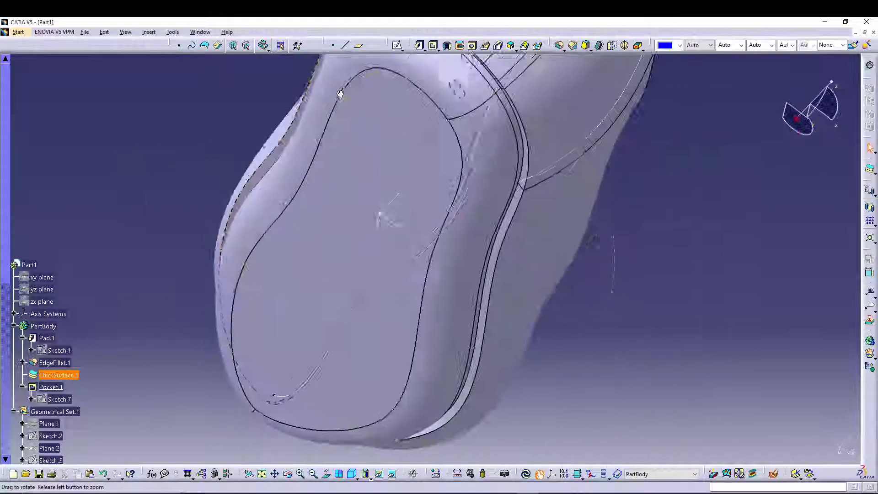
{"action": "left_click_drag", "start_coordinate": [339, 93], "coordinate": [346, 142]}
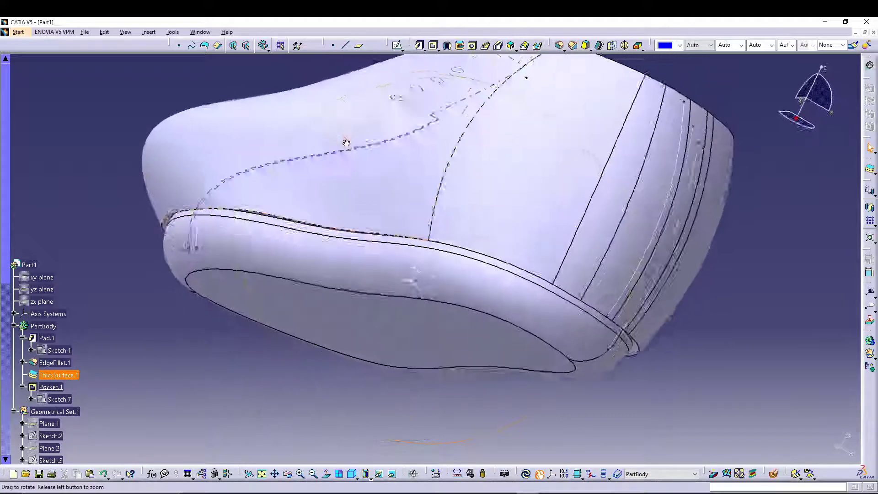
{"action": "left_click_drag", "start_coordinate": [346, 142], "coordinate": [352, 319]}
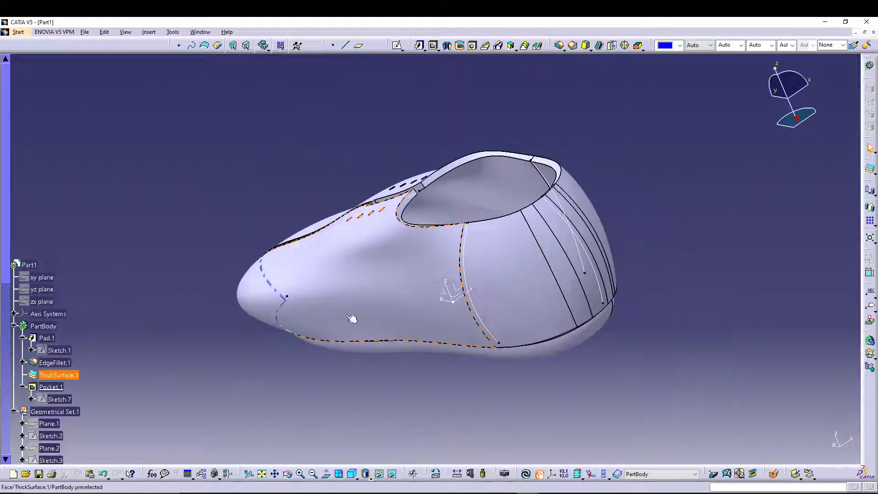
{"action": "left_click_drag", "start_coordinate": [353, 319], "coordinate": [485, 192]}
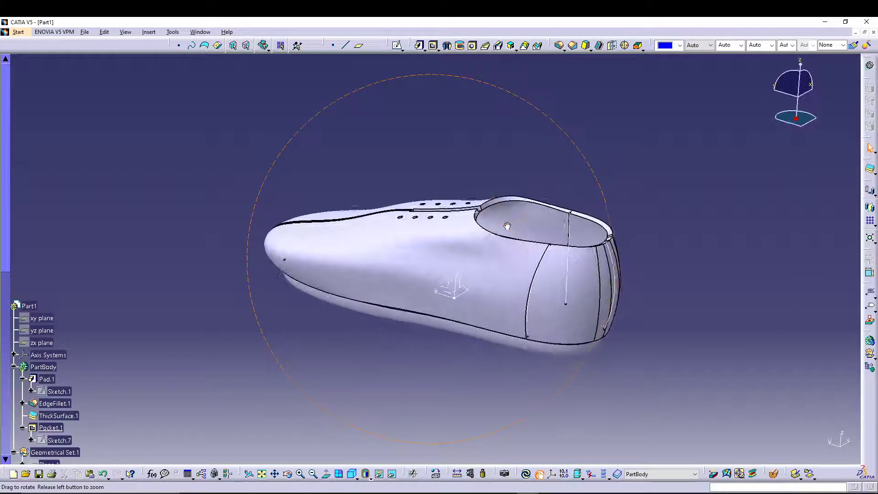
{"action": "left_click_drag", "start_coordinate": [506, 225], "coordinate": [509, 274]}
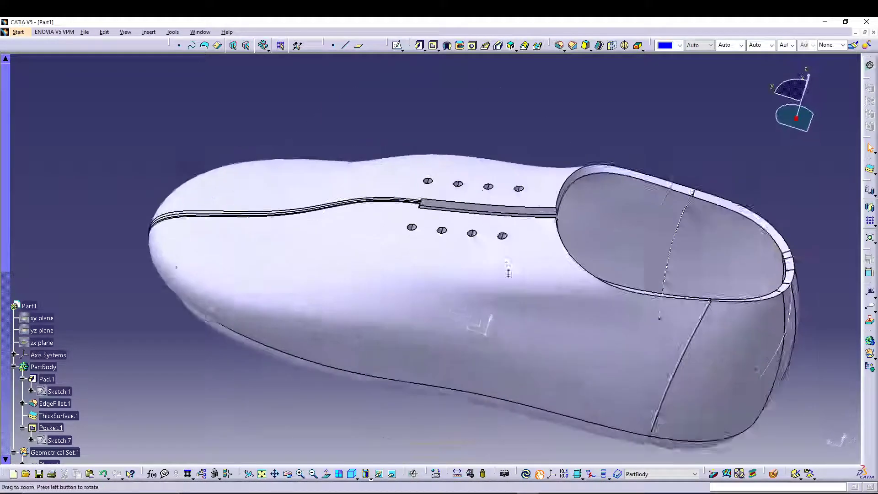
{"action": "left_click_drag", "start_coordinate": [508, 273], "coordinate": [511, 304]}
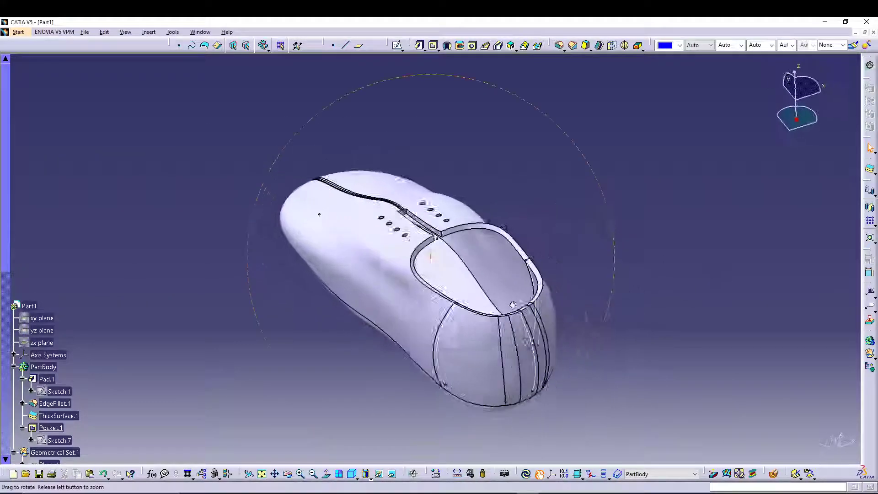